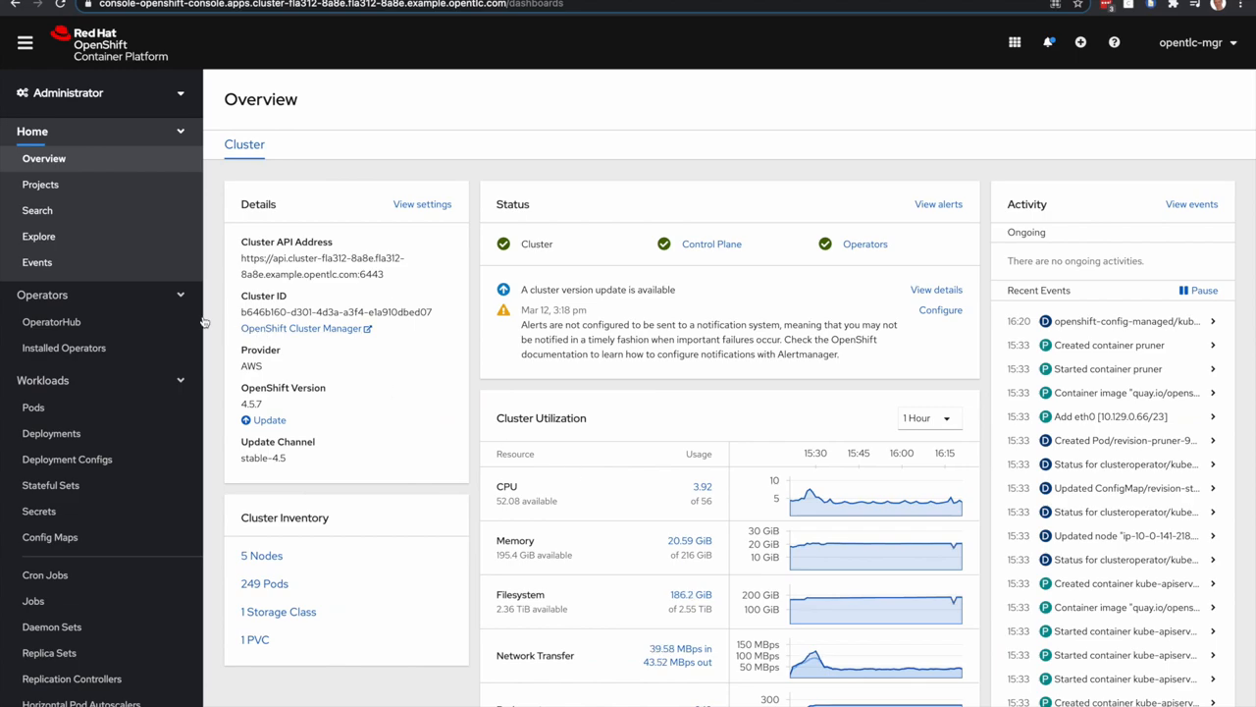
mouse_move(51, 322)
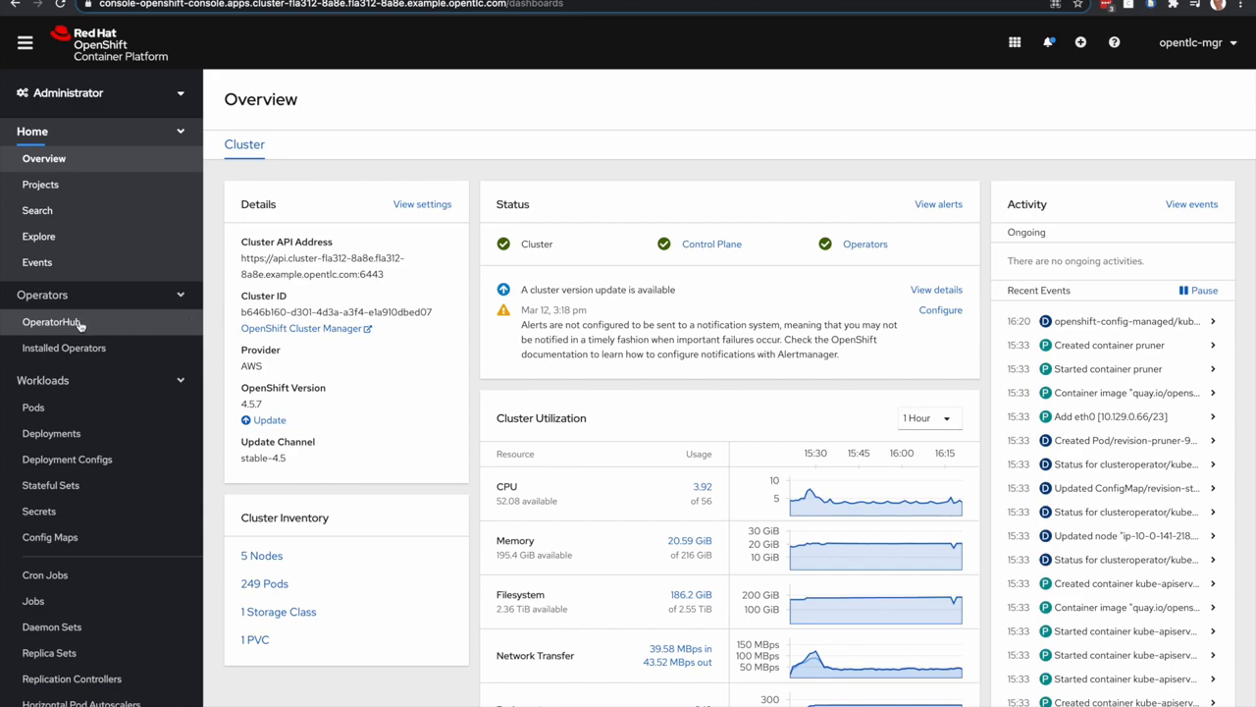
Filter OperatorHub to certified Security operators and review the Black Duck Connector Operator card
left_click(52, 322)
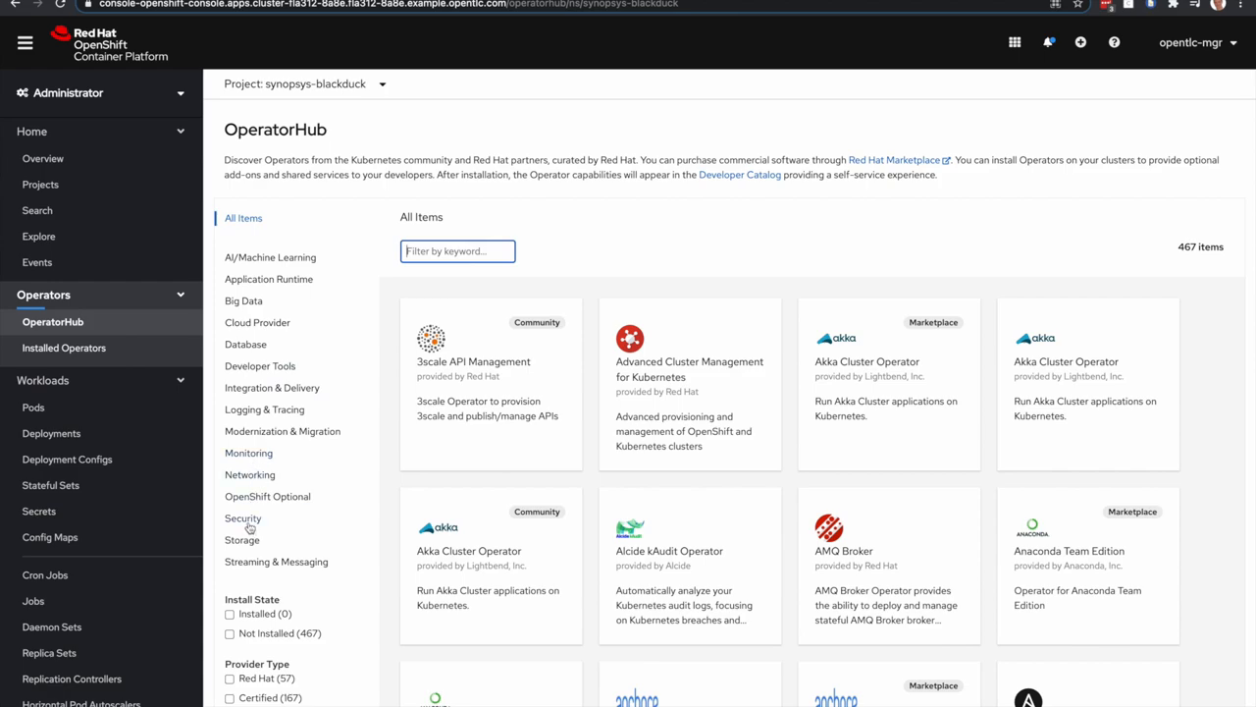
left_click(243, 518)
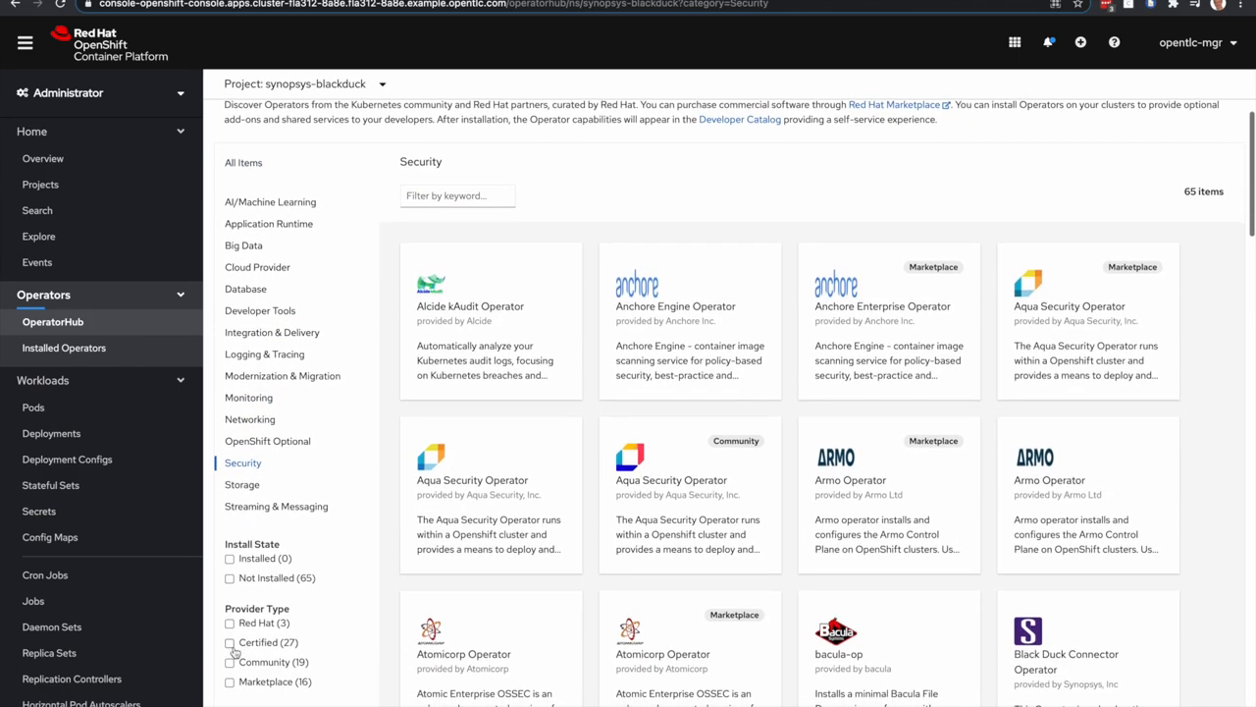
left_click(230, 642)
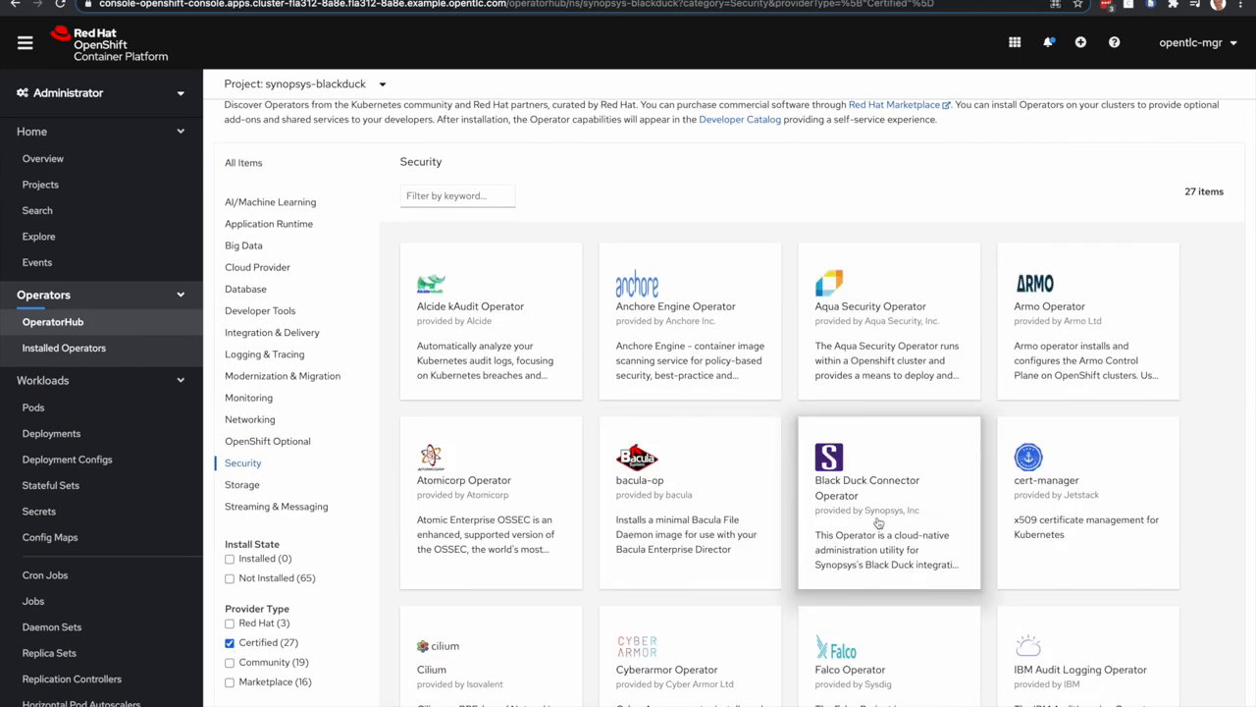
left_click(868, 487)
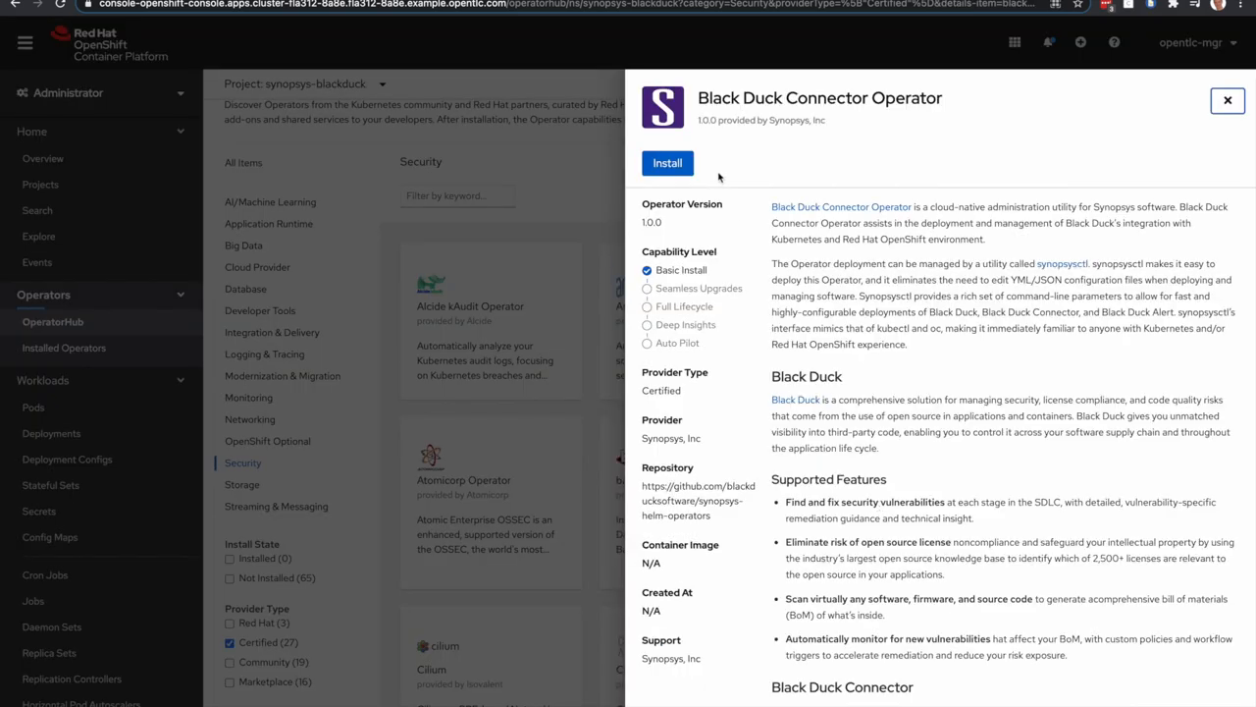
mouse_move(711, 185)
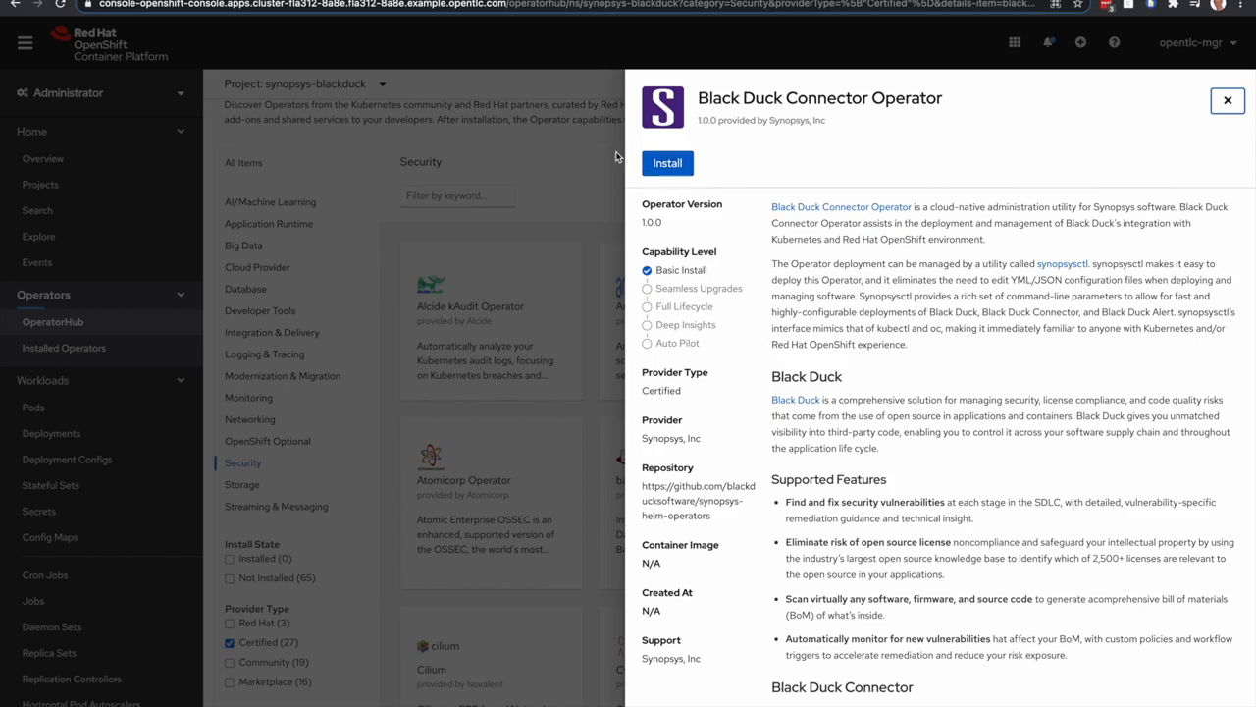
mouse_move(1168, 105)
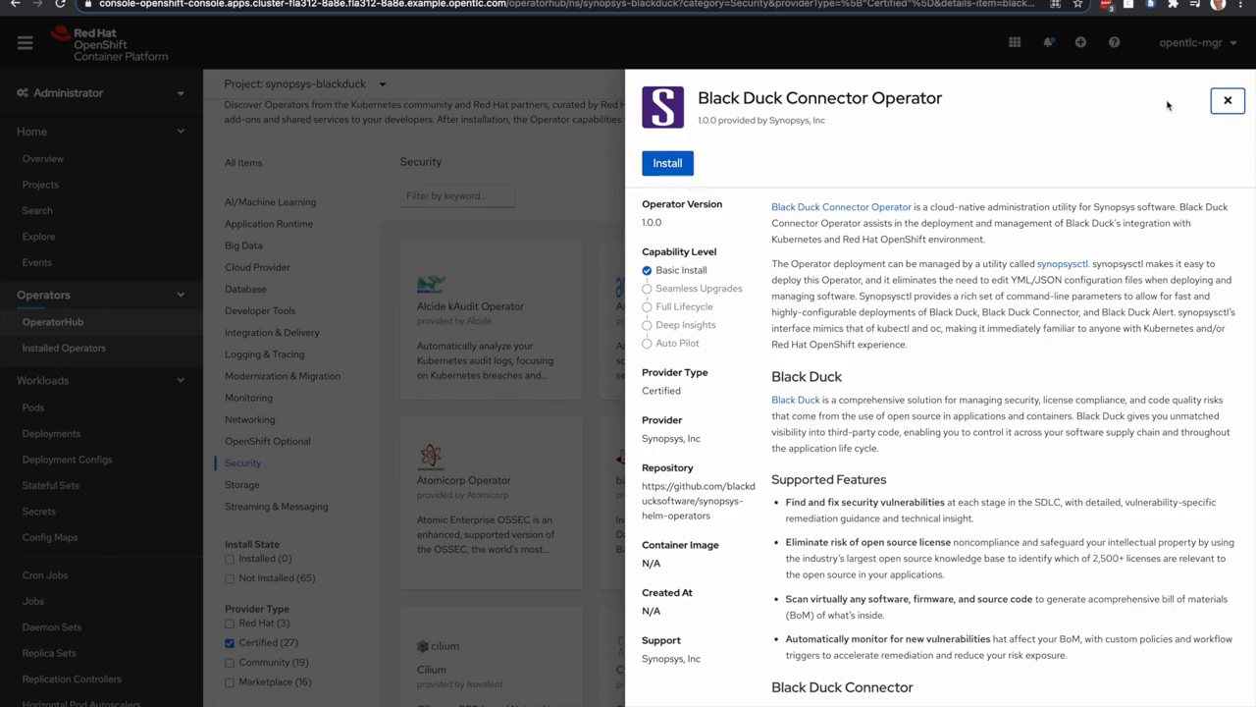
left_click(1227, 100)
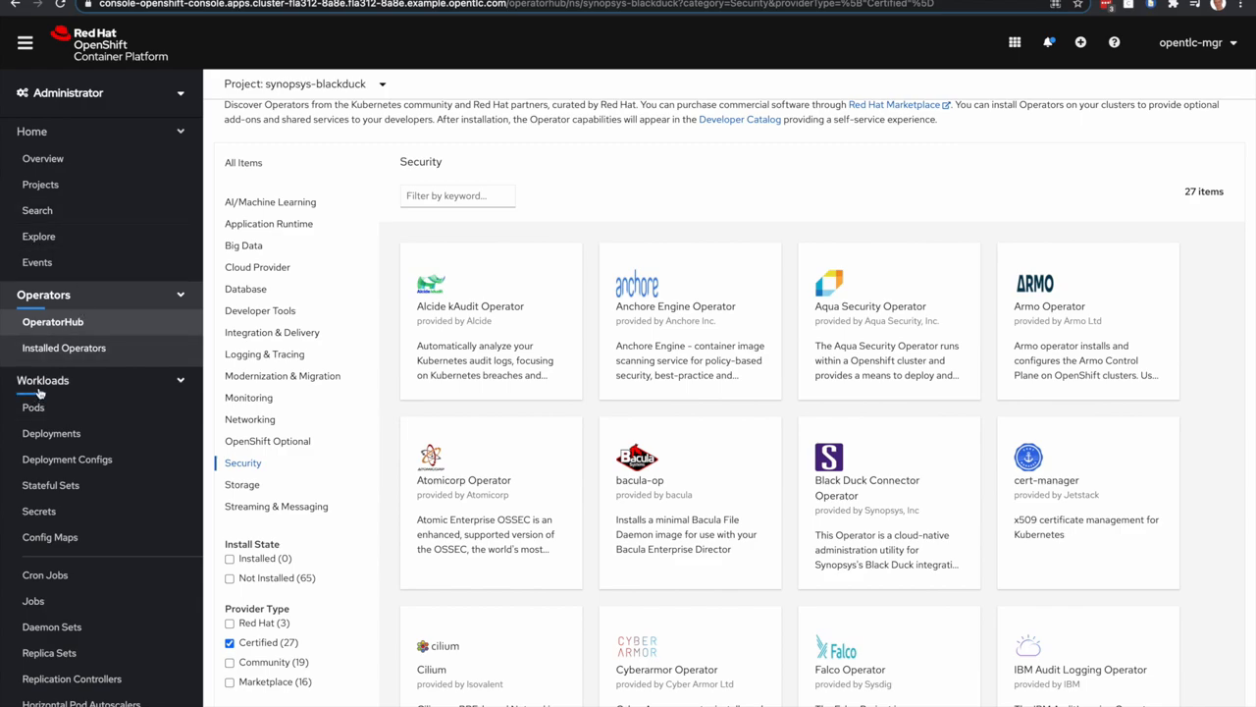
Open the synopsys-blackduck project and list its four running ops-opssight pods
left_click(41, 185)
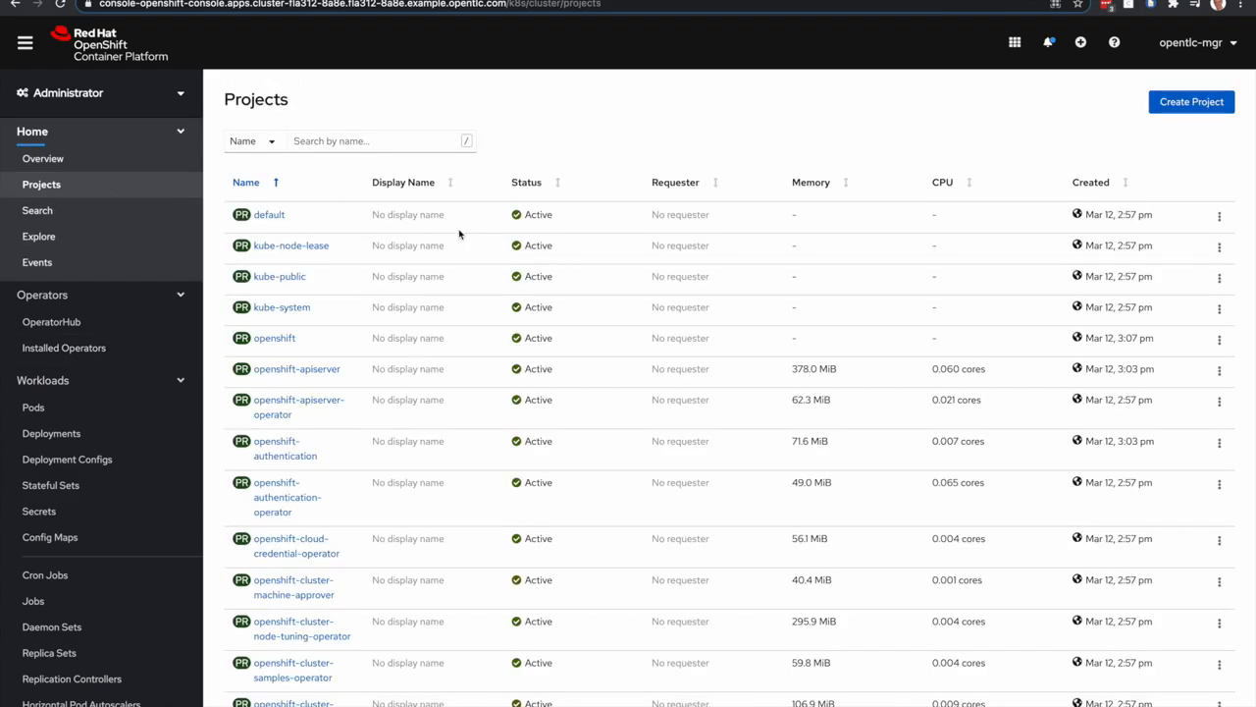
scroll("down", 3)
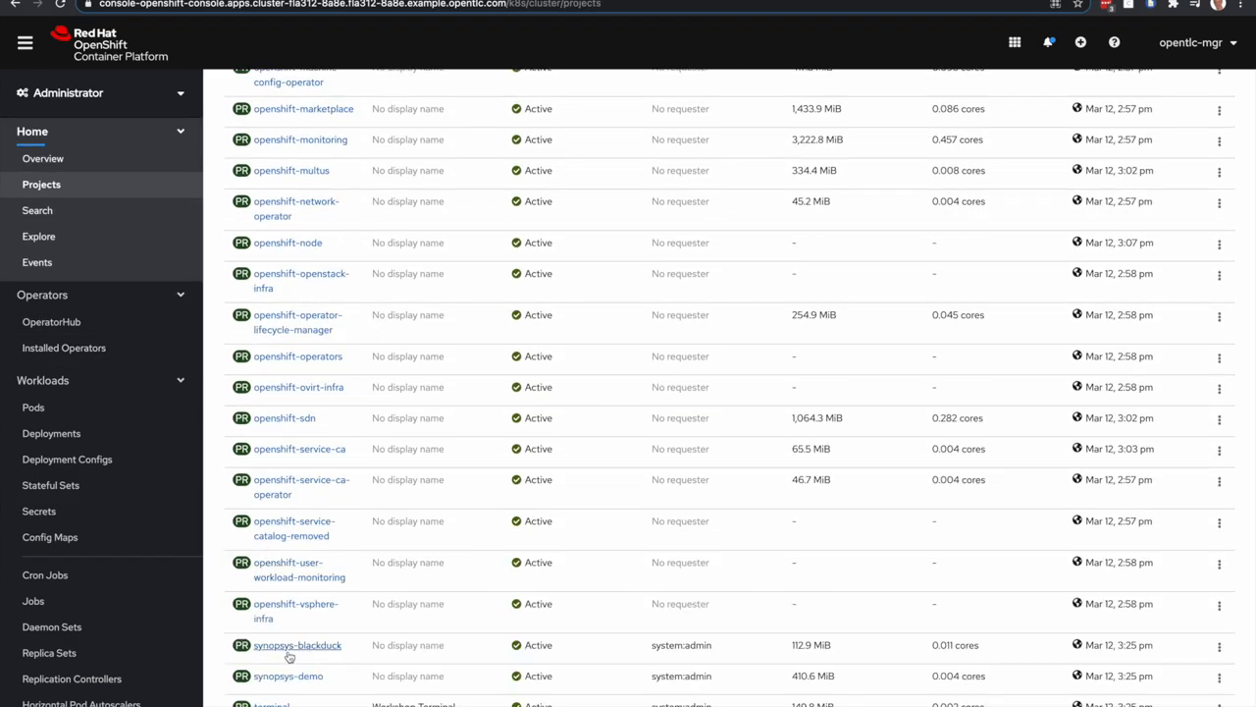
left_click(297, 645)
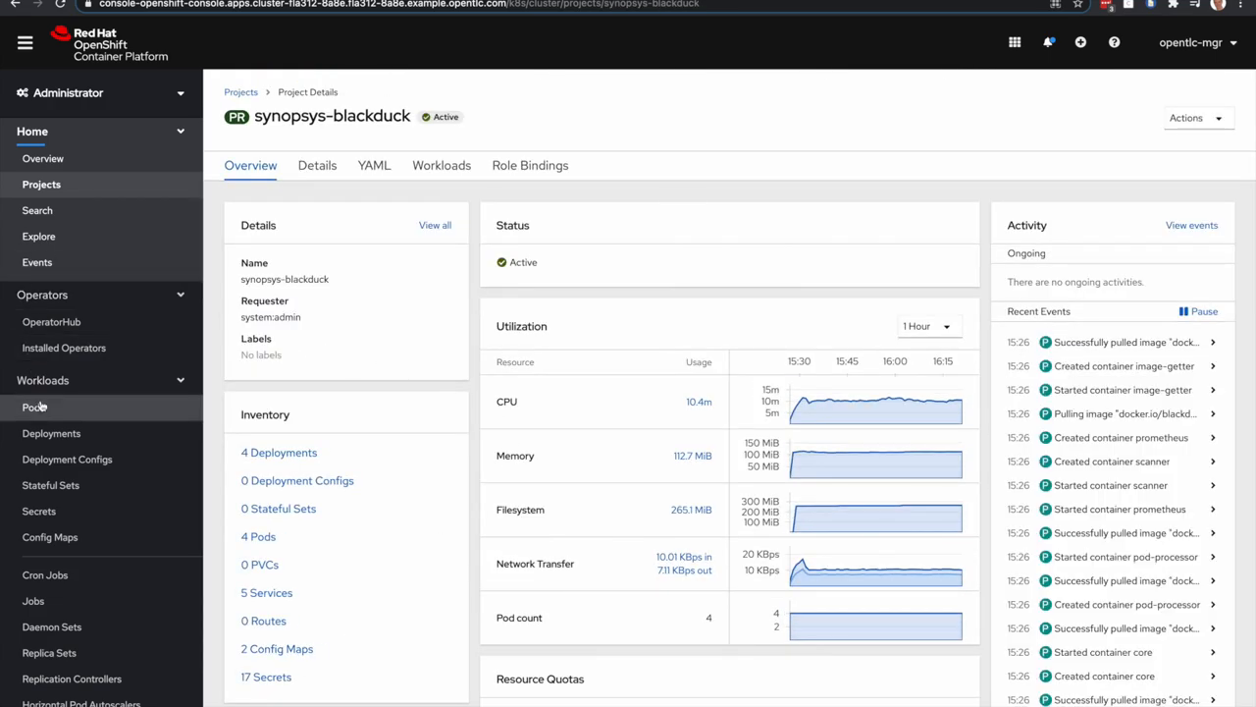
left_click(34, 407)
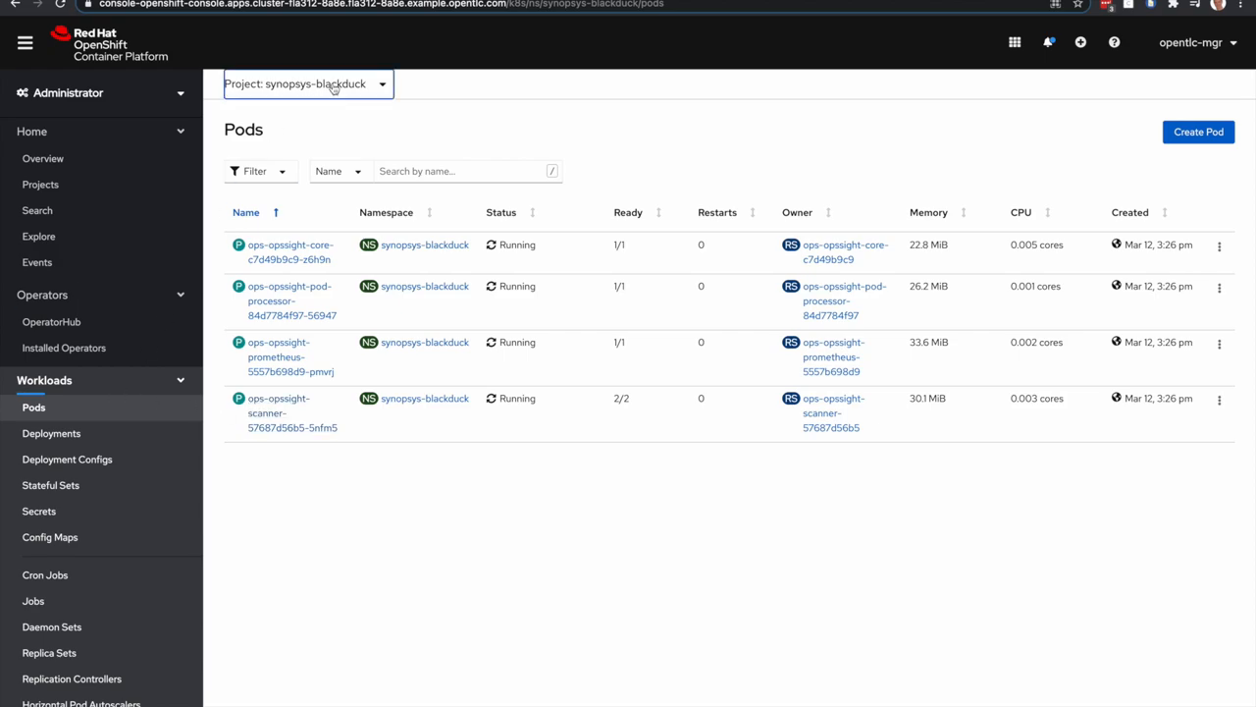
Switch to synopsys-demo and view the insecure-bank-deployment pod's IN_VIOLATION Black Duck labels
left_click(307, 83)
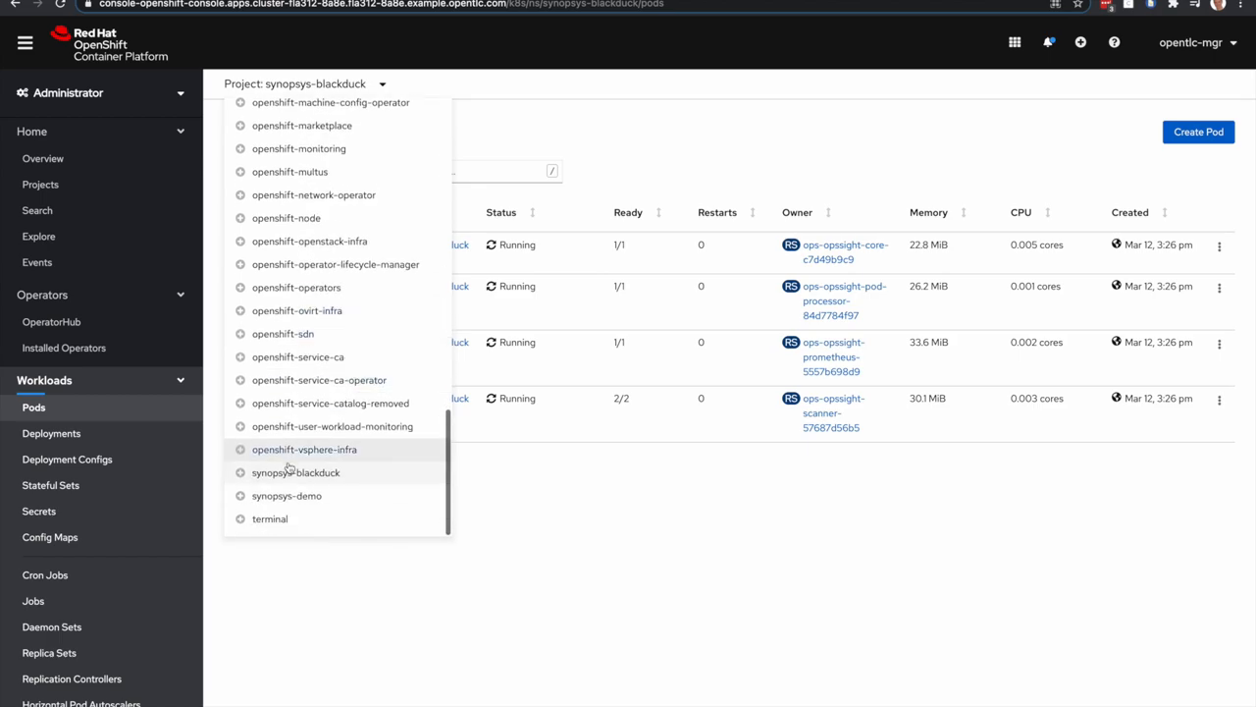
left_click(285, 495)
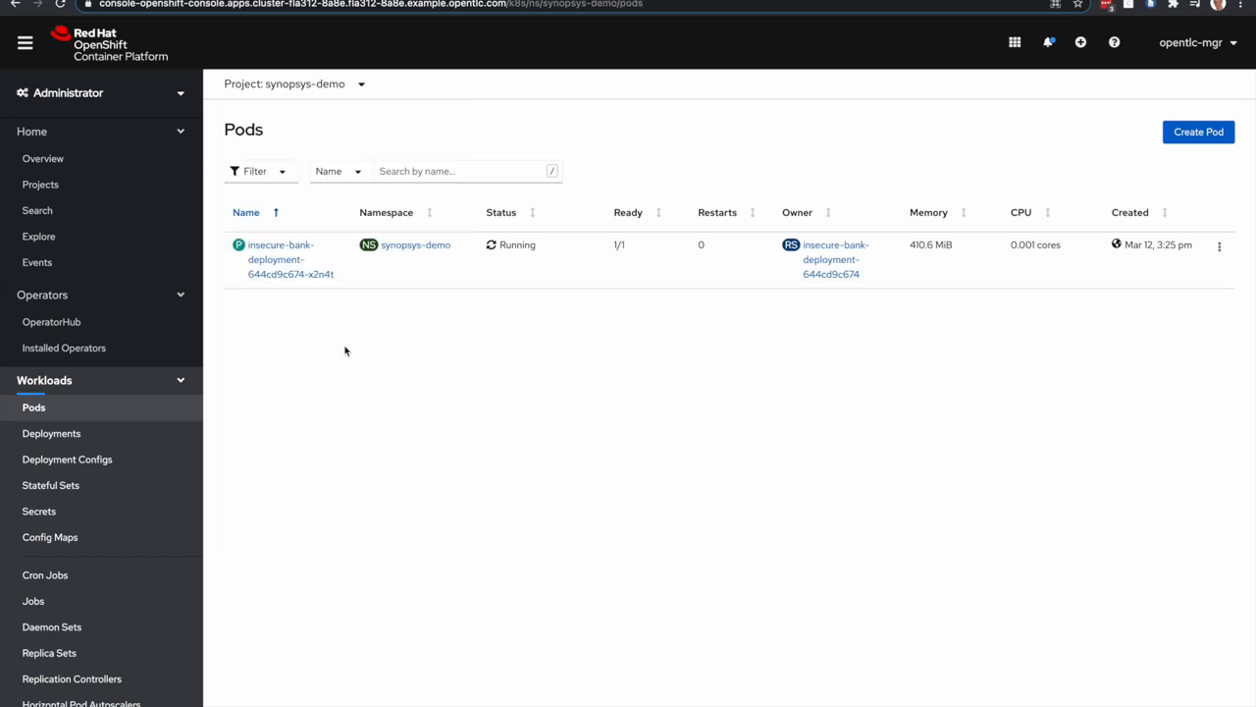
mouse_move(252, 363)
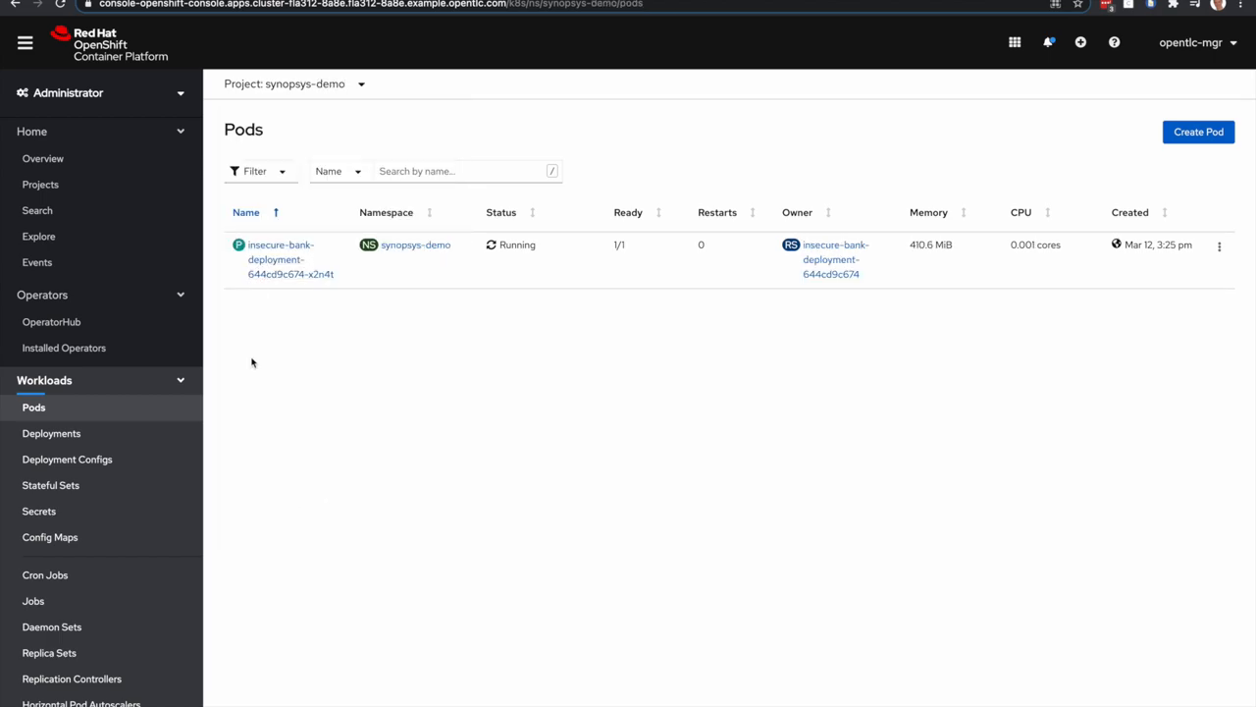
mouse_move(301, 348)
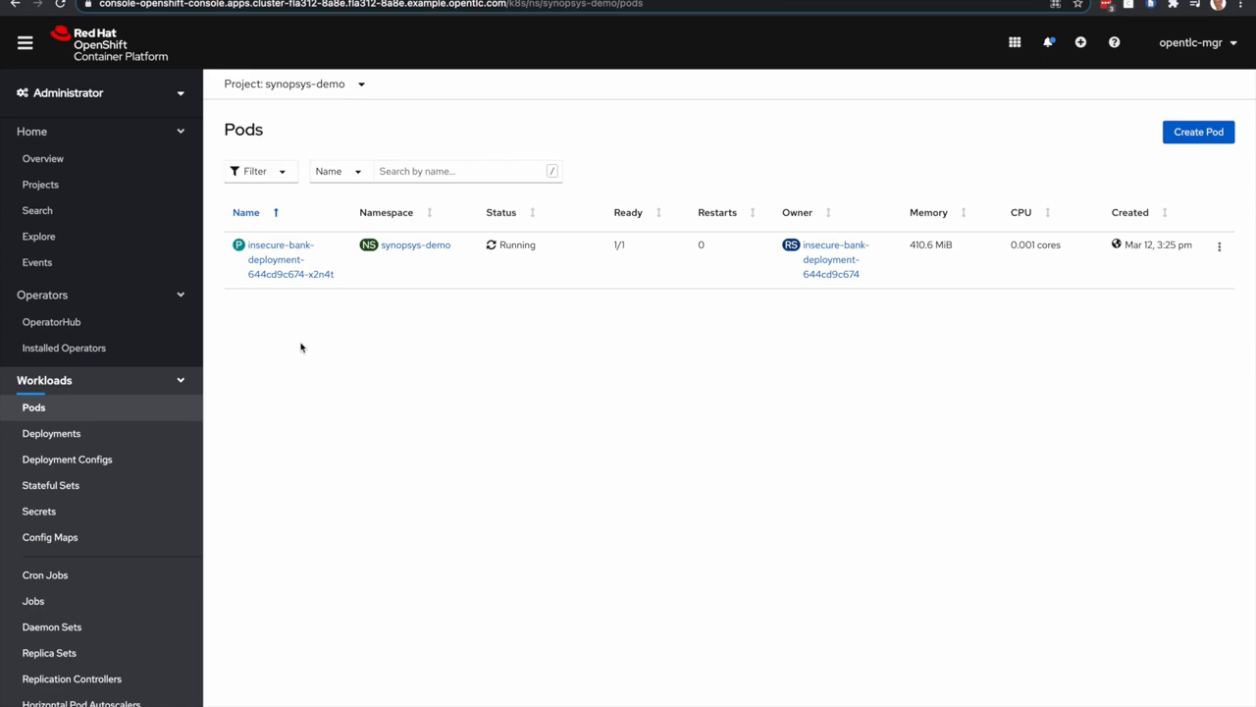
mouse_move(281, 259)
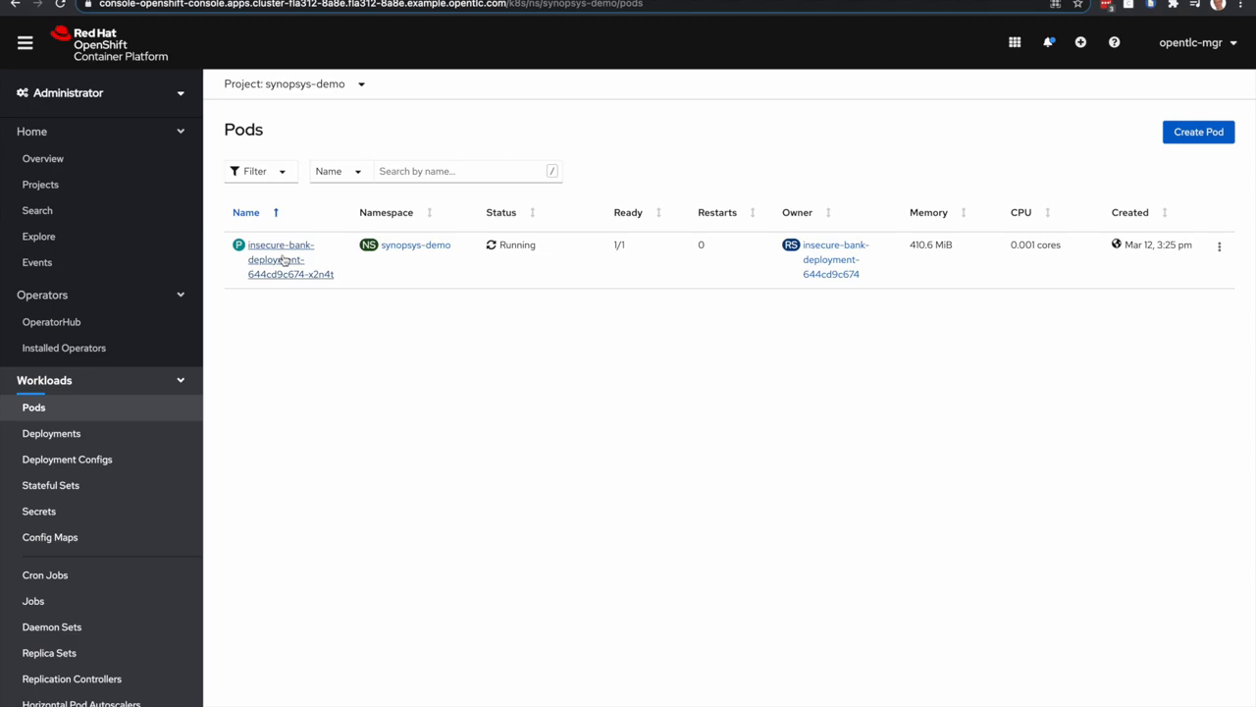
left_click(281, 253)
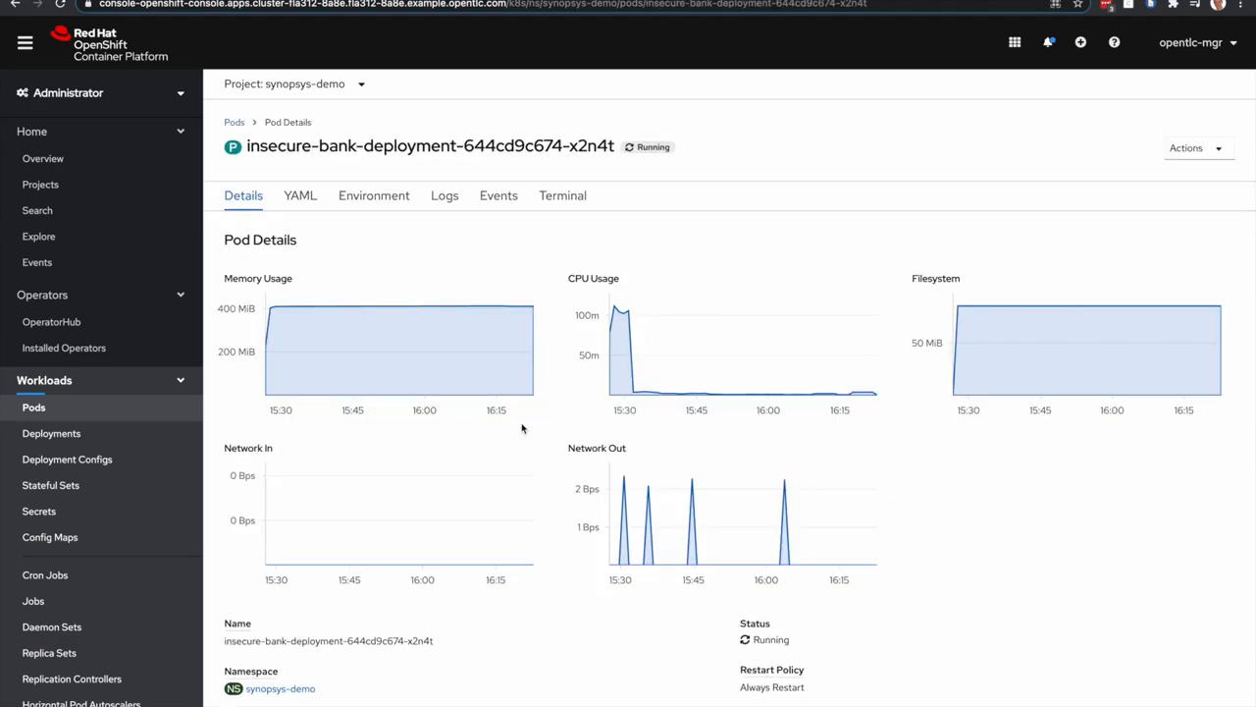
scroll("down", 3)
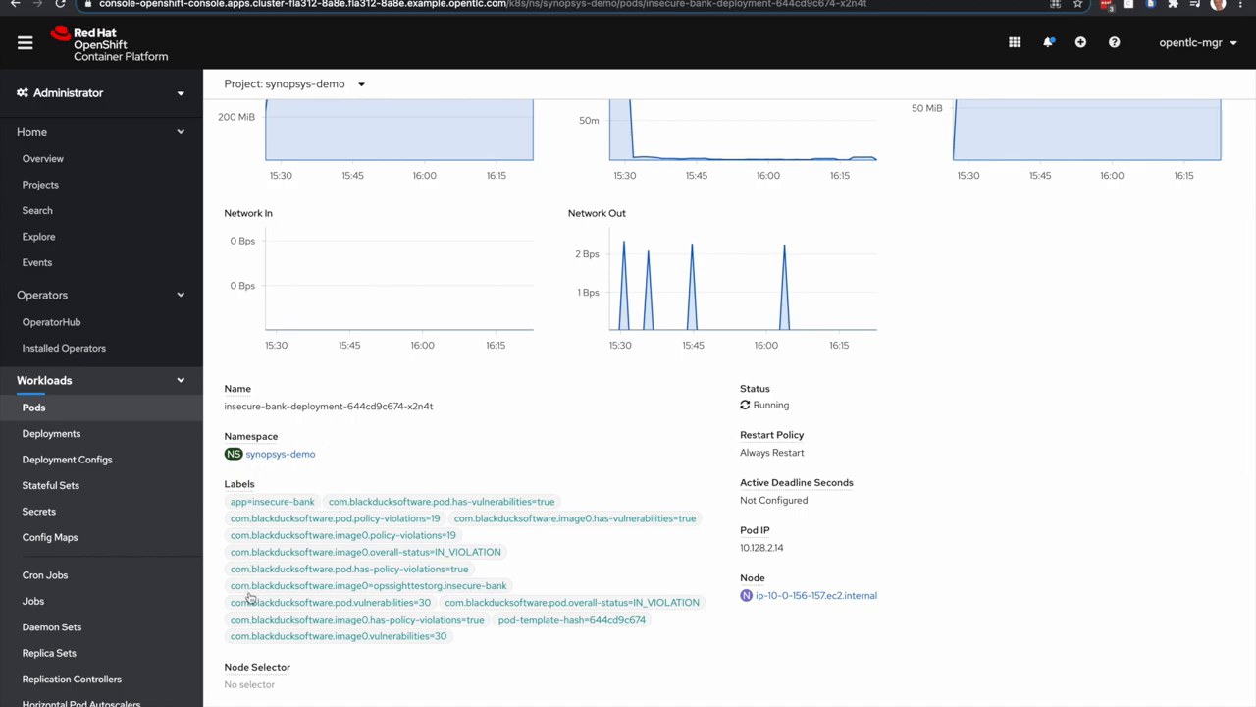
mouse_move(302, 532)
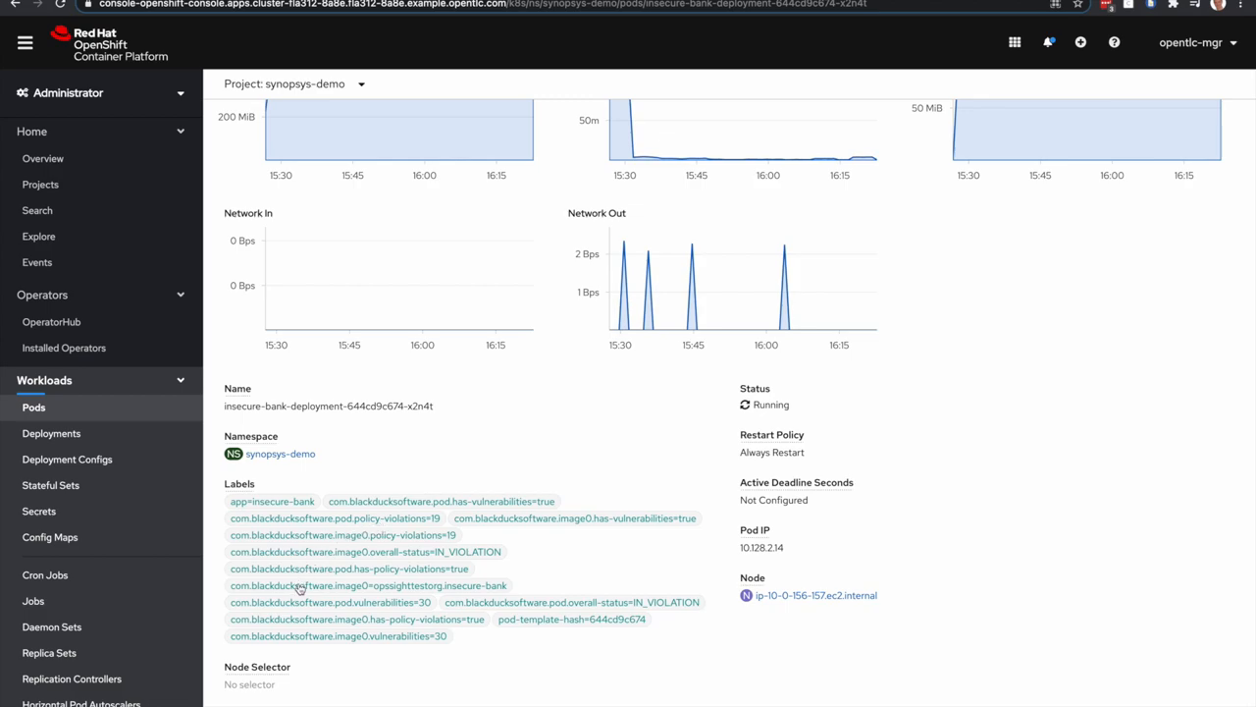
mouse_move(332, 611)
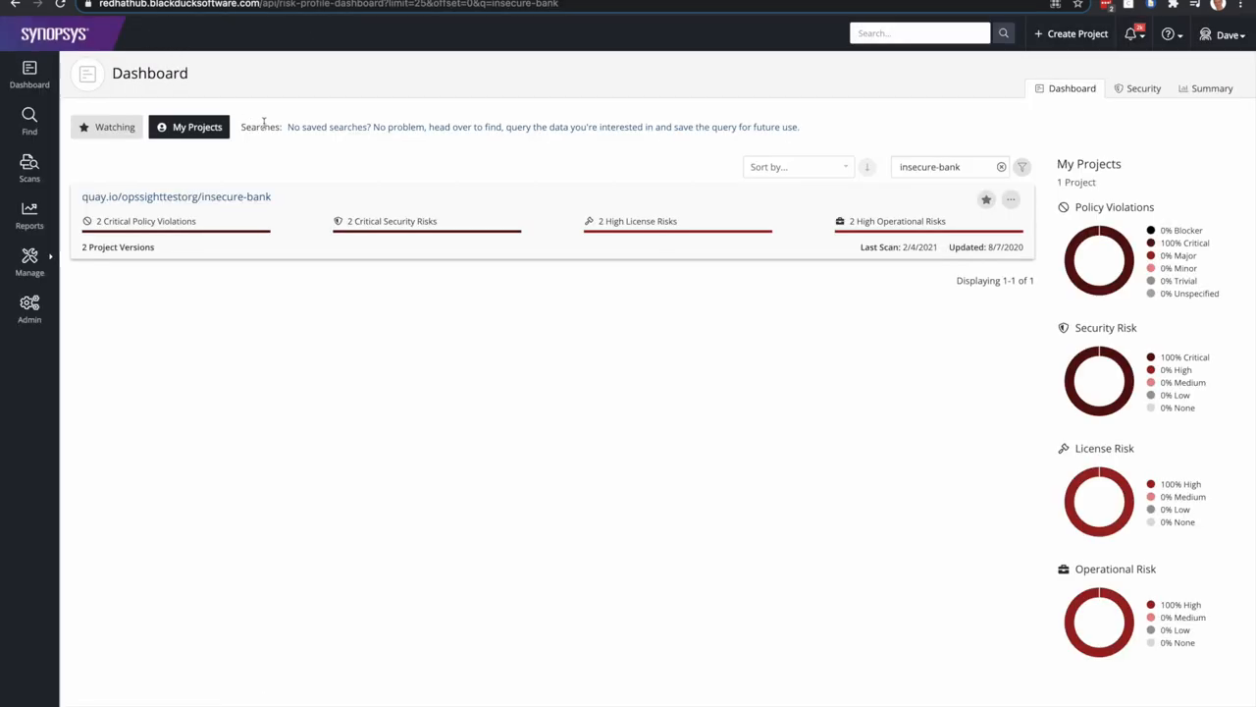
mouse_move(128, 169)
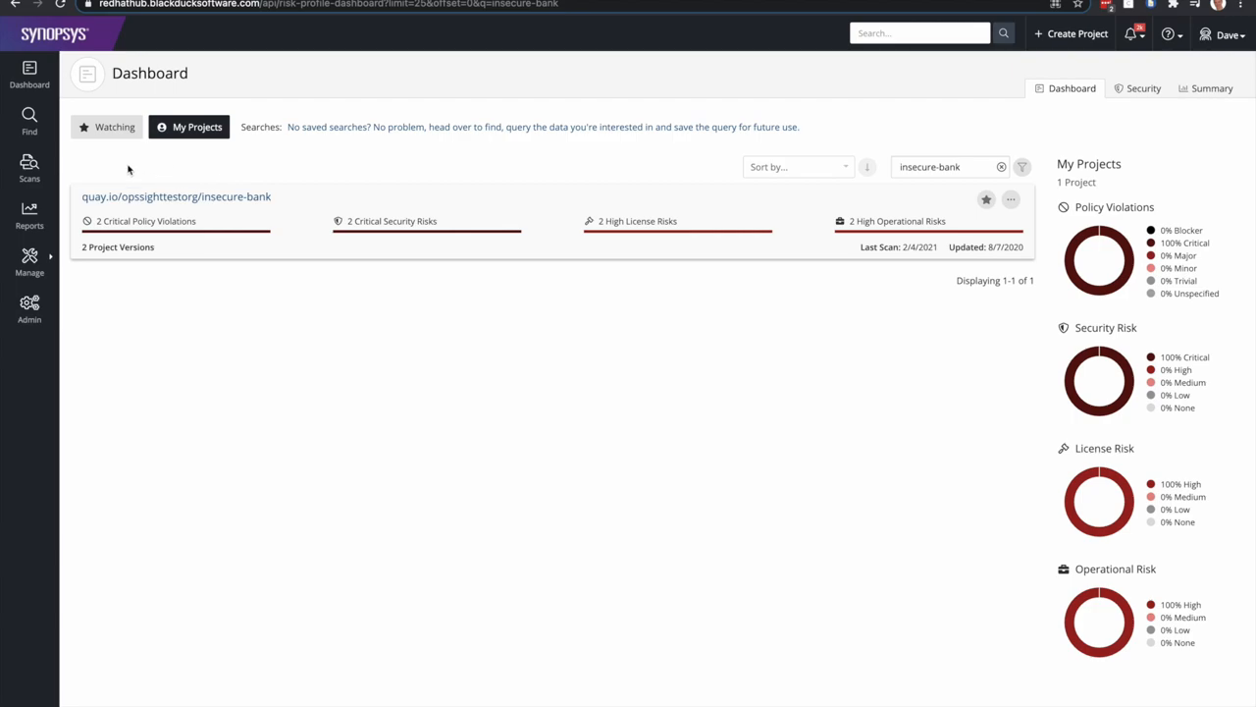
mouse_move(167, 207)
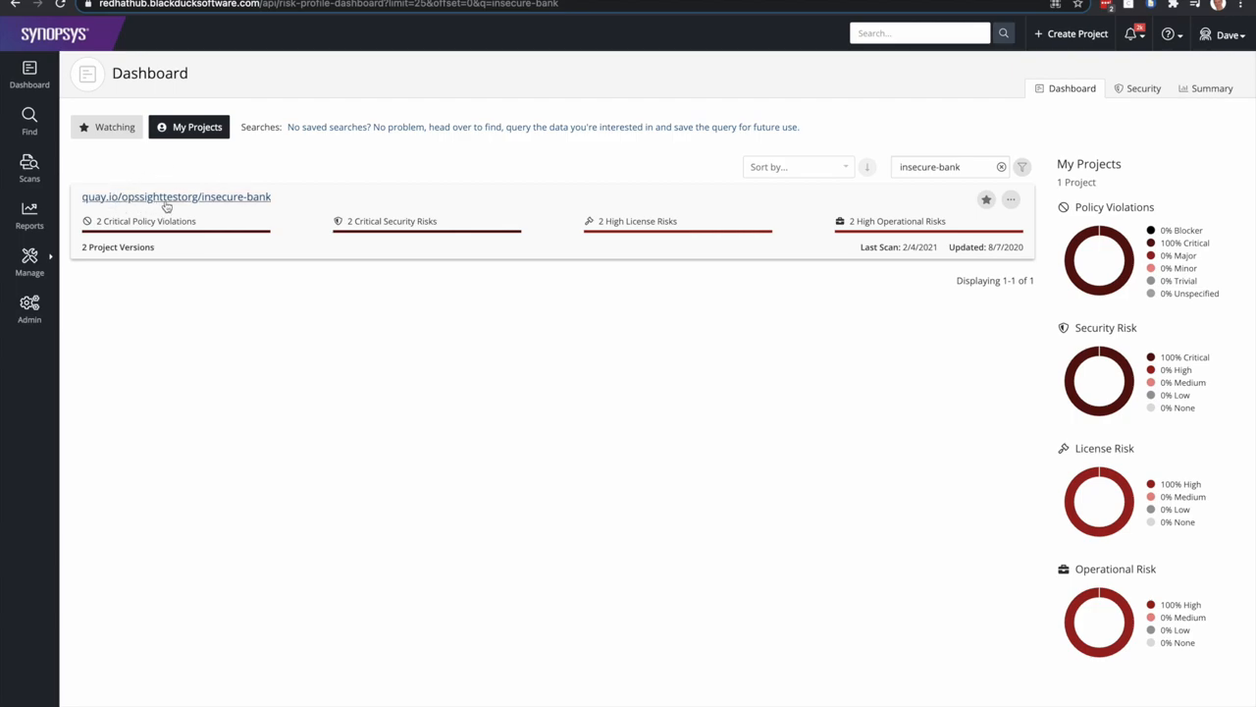
Open quay.io/opssighttestorg/insecure-bank and its latest-944cd992a644e20eb435 version's components
left_click(176, 196)
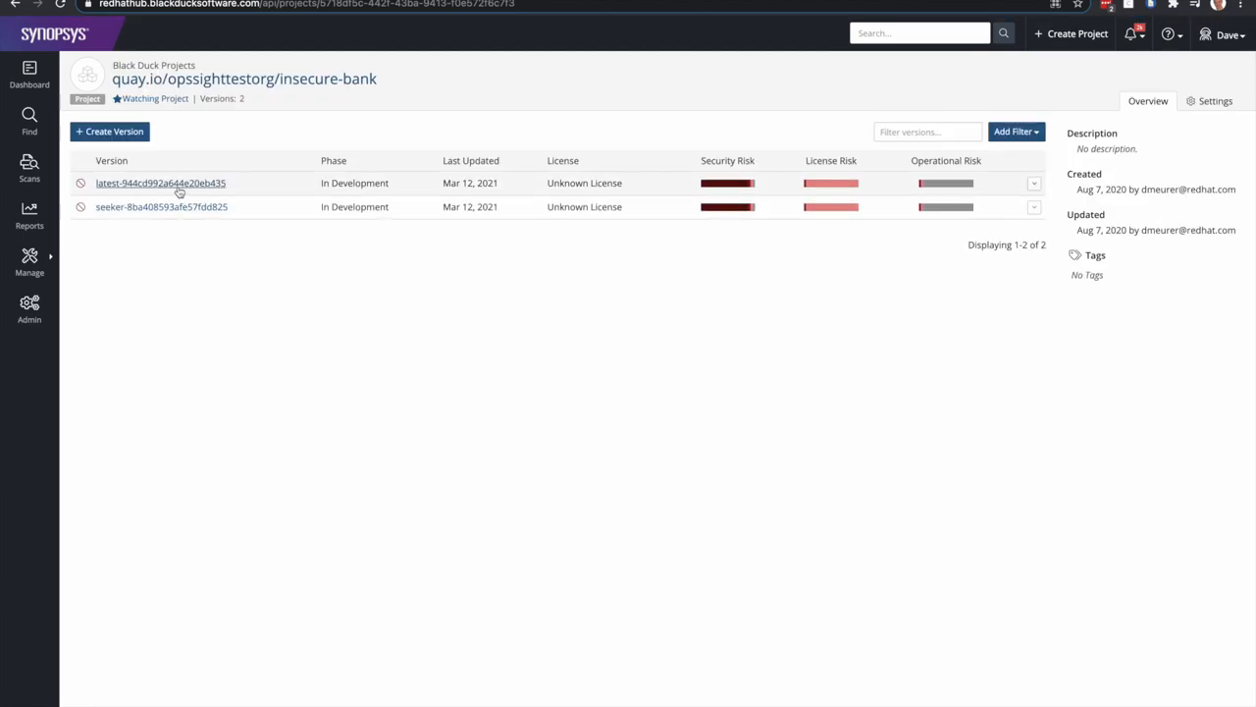
left_click(160, 183)
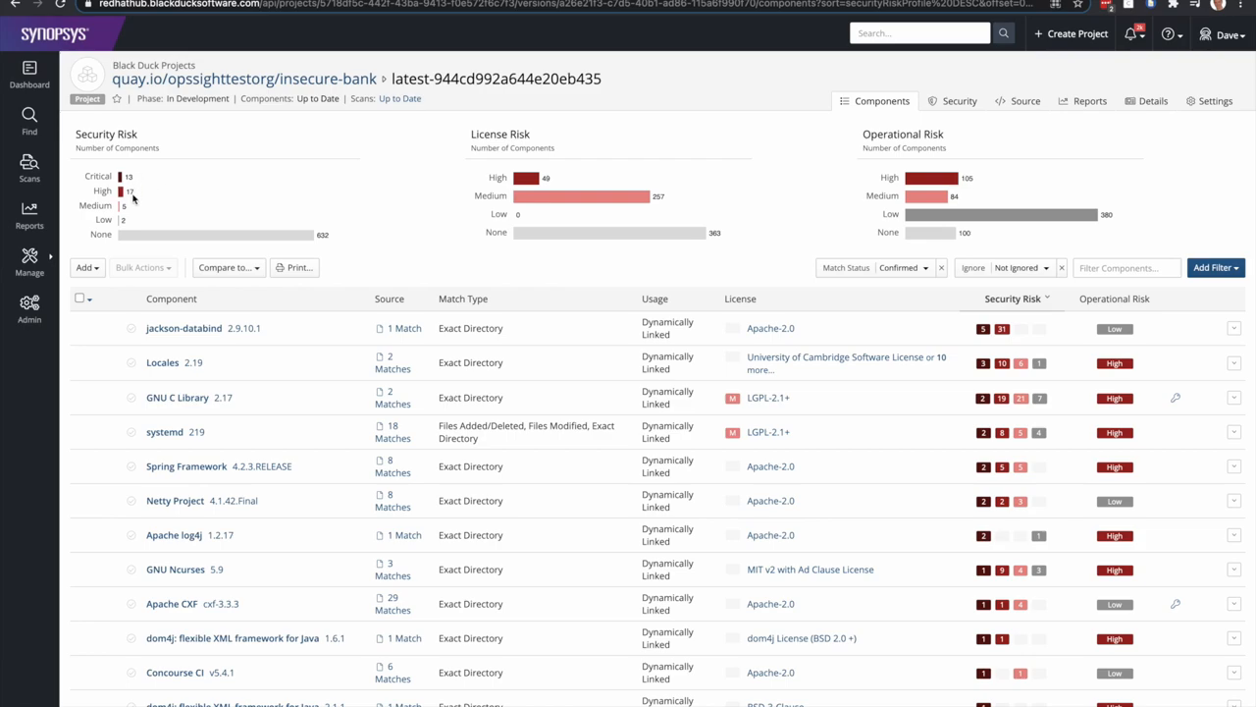
mouse_move(94, 176)
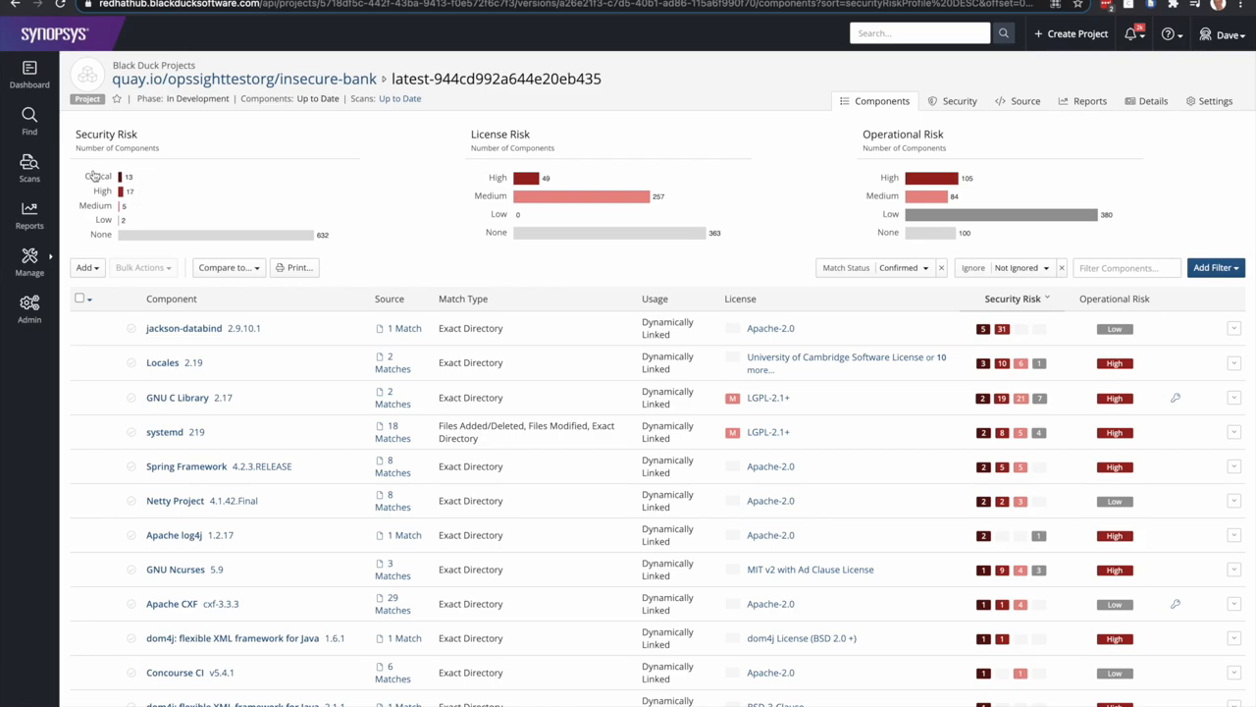
mouse_move(339, 182)
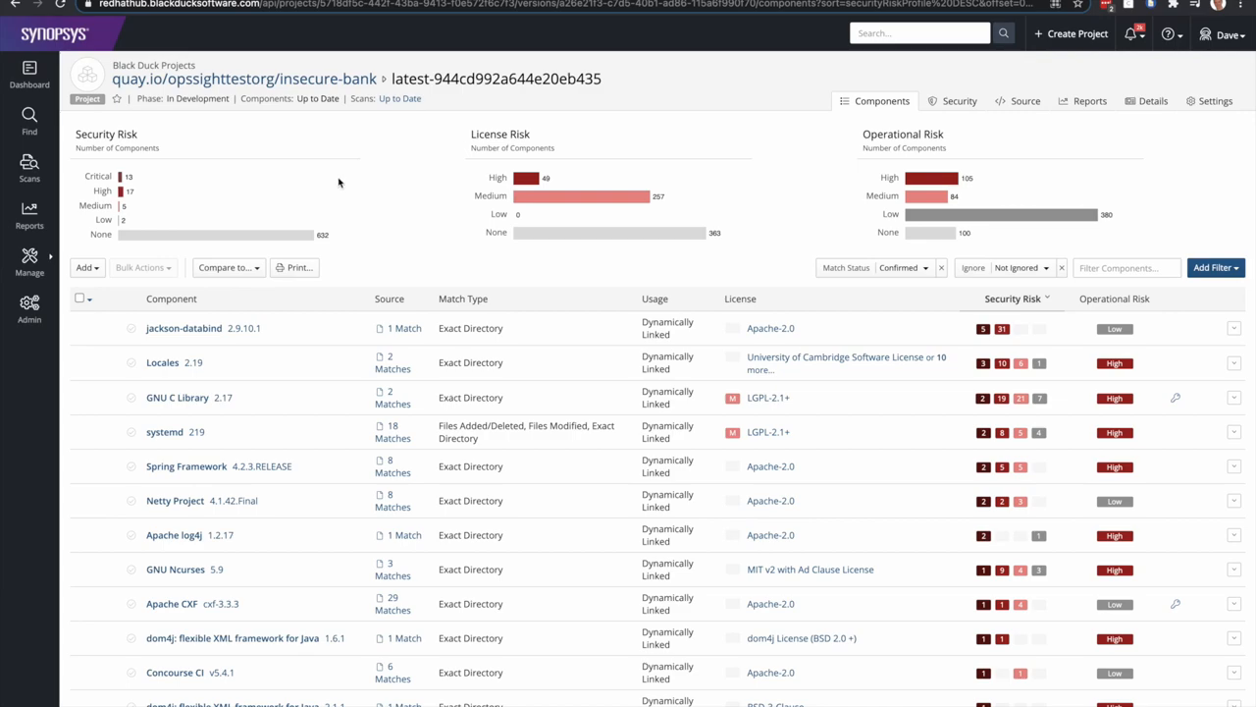
mouse_move(363, 182)
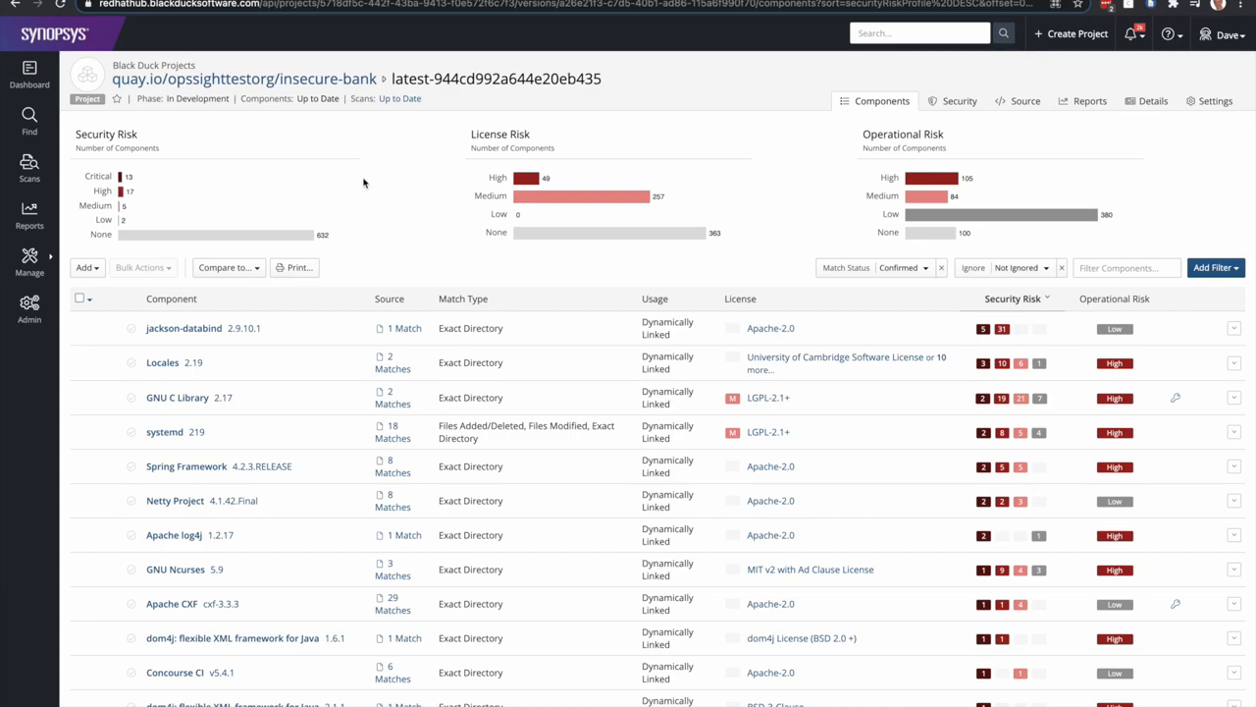
mouse_move(353, 247)
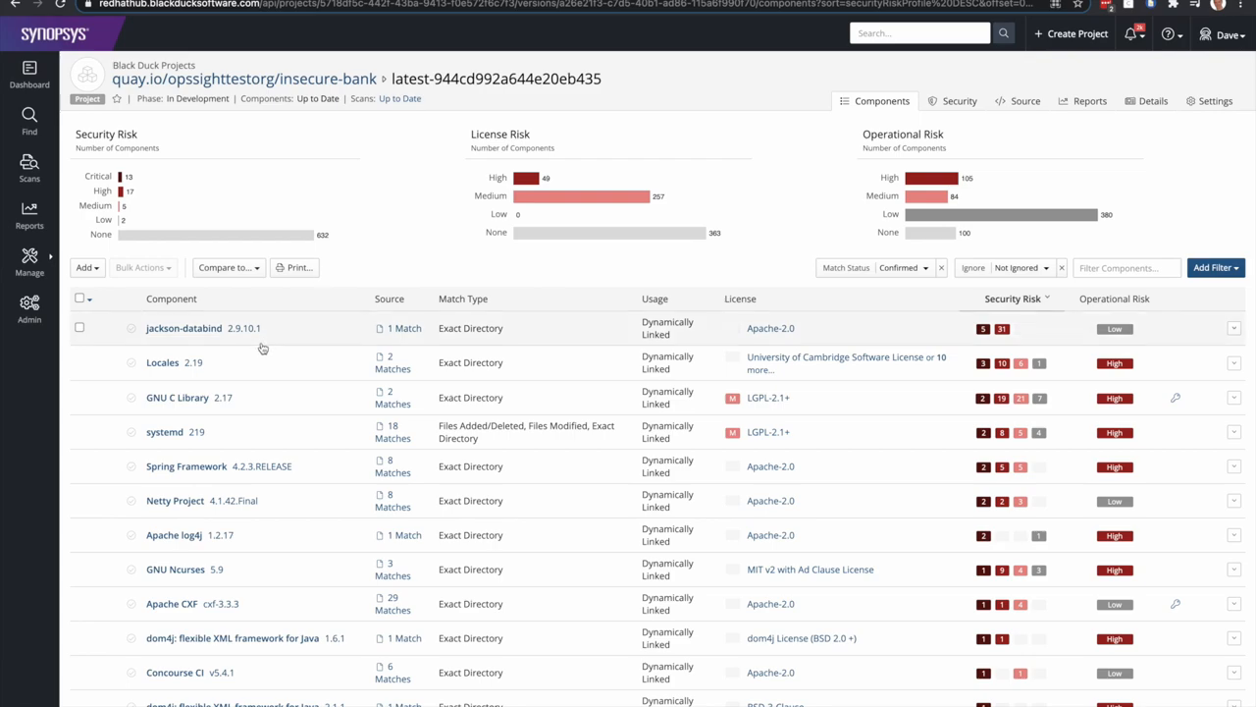
mouse_move(255, 370)
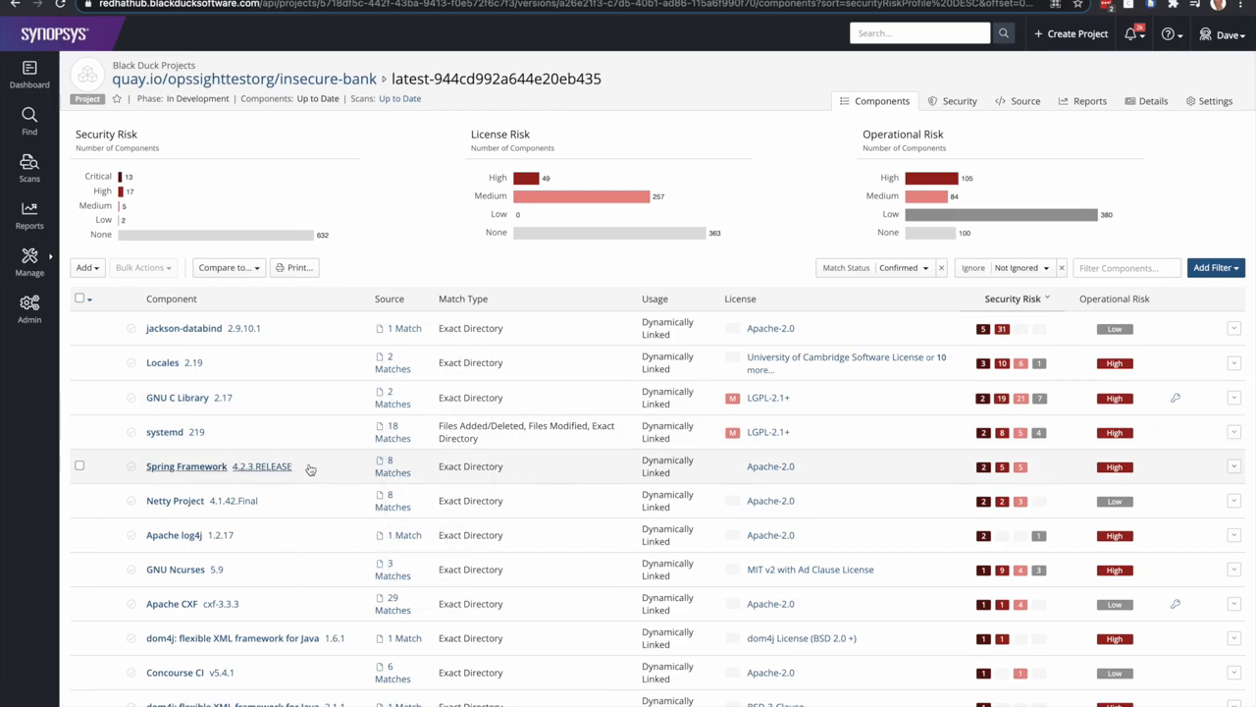
mouse_move(940, 475)
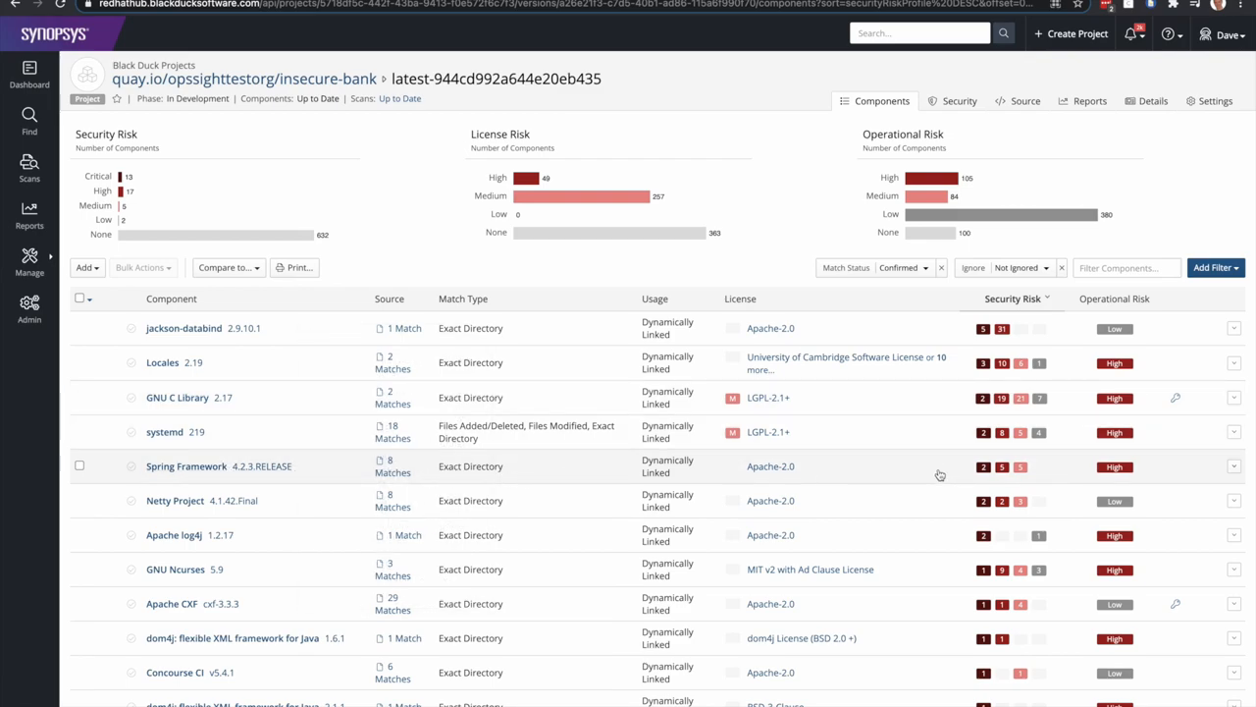
Show Spring Framework 4.2.3.RELEASE's 12 vulnerabilities and expand the CVE-2018-1275 details
left_click(983, 466)
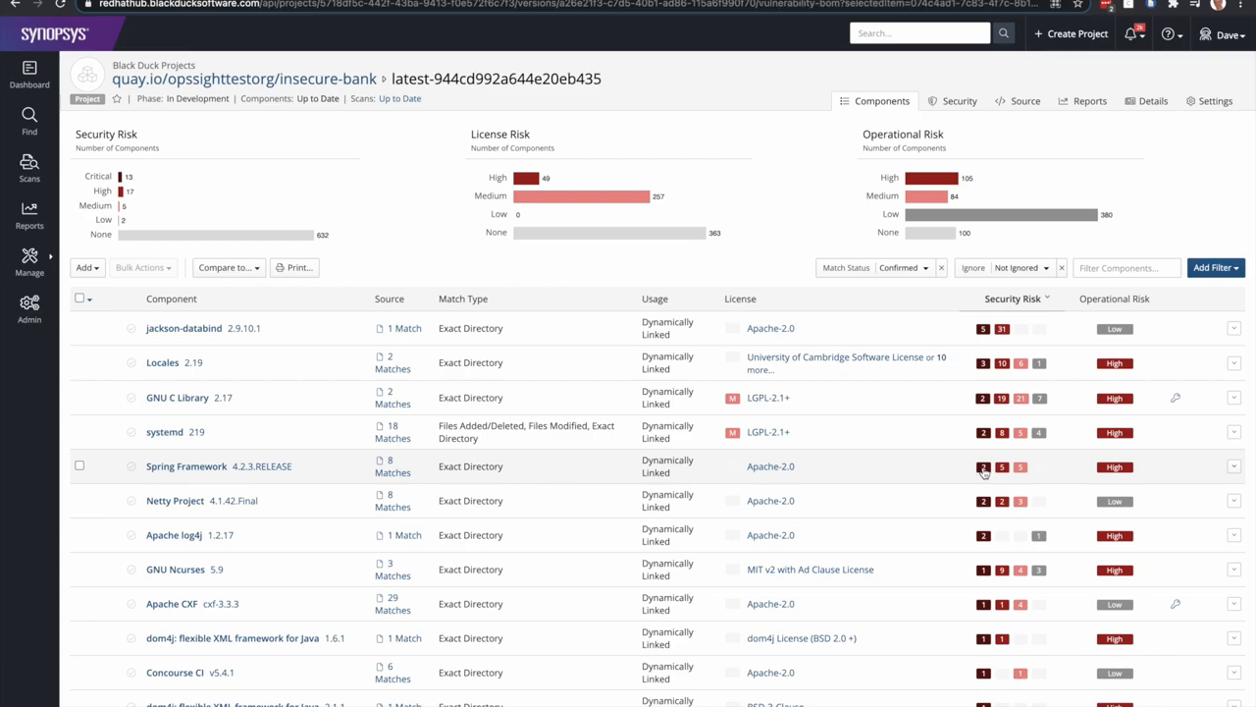
left_click(959, 100)
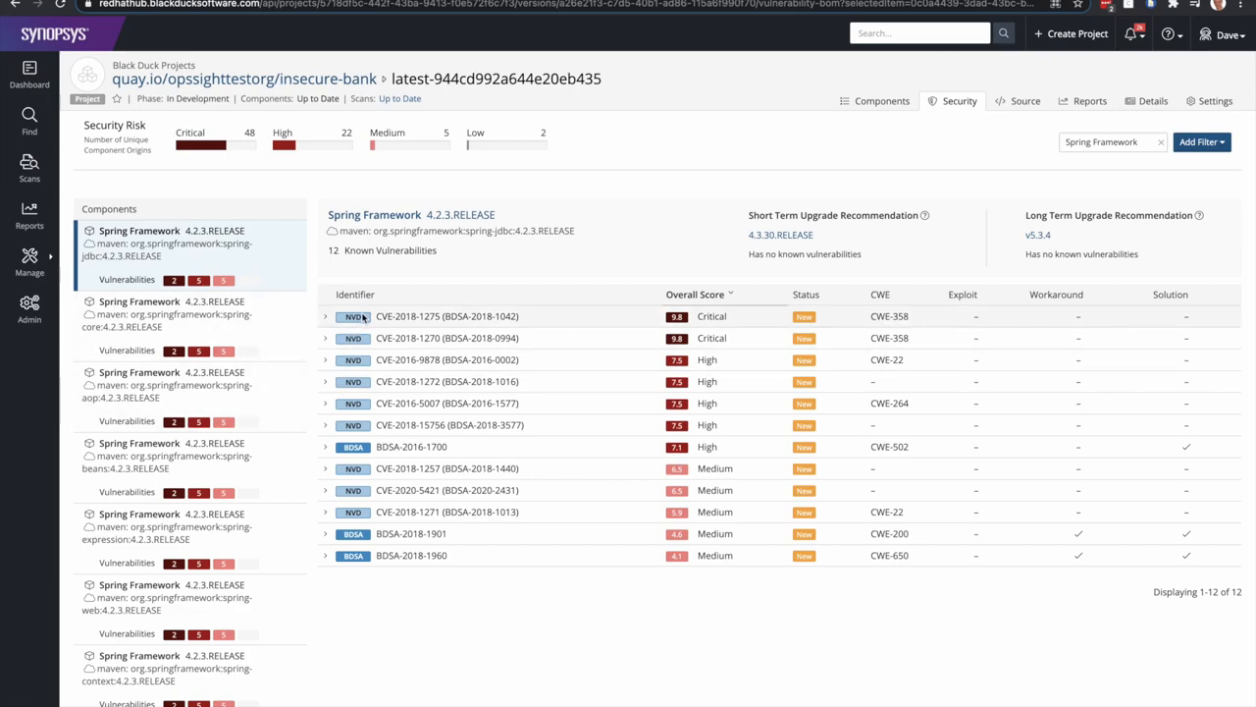
mouse_move(358, 338)
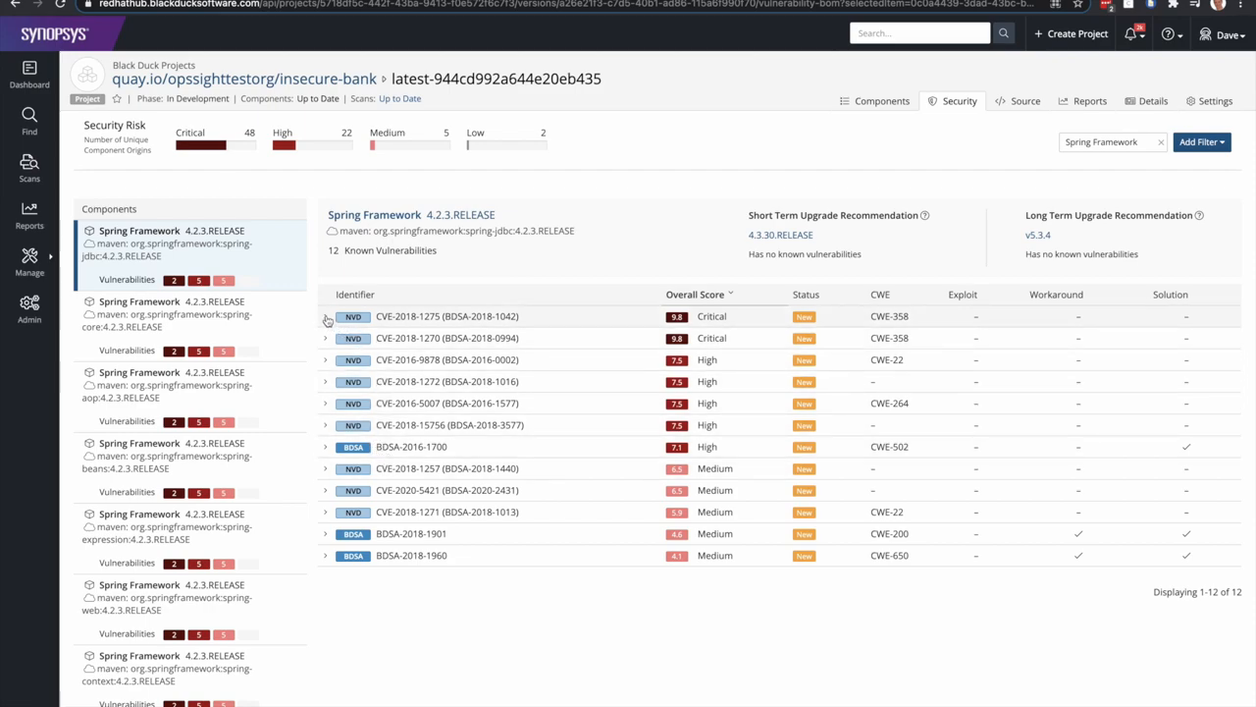
left_click(325, 315)
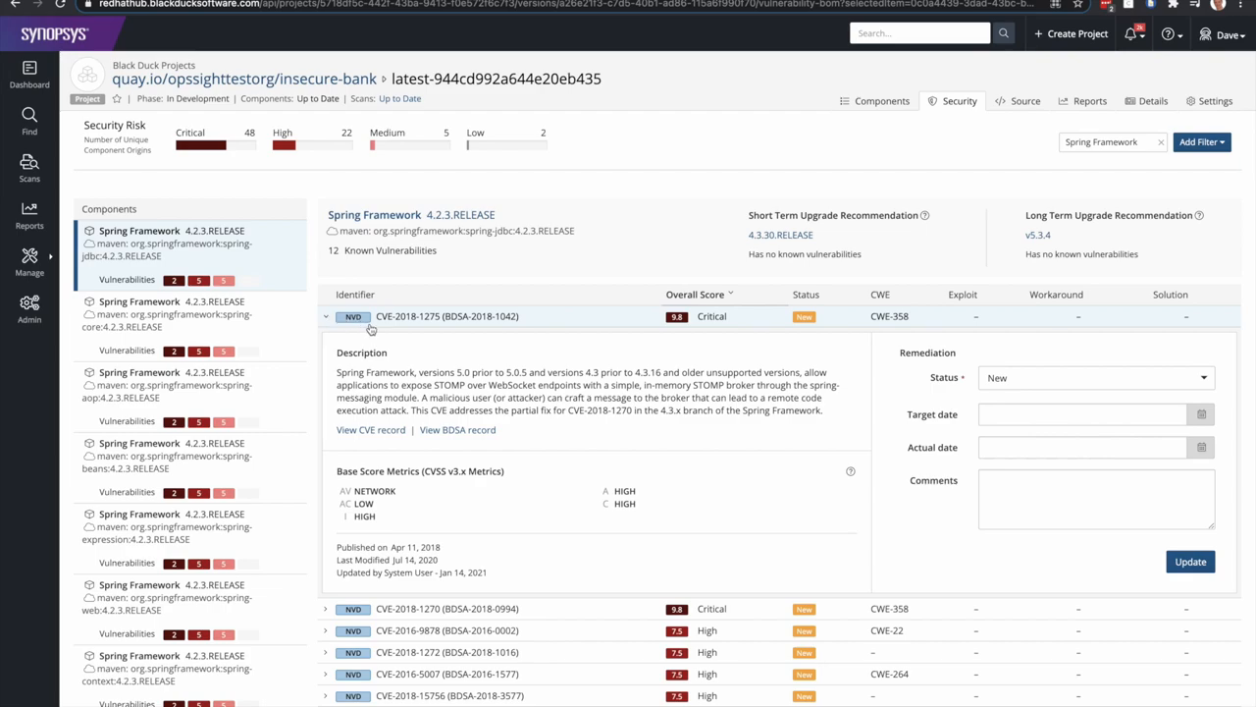
mouse_move(434, 328)
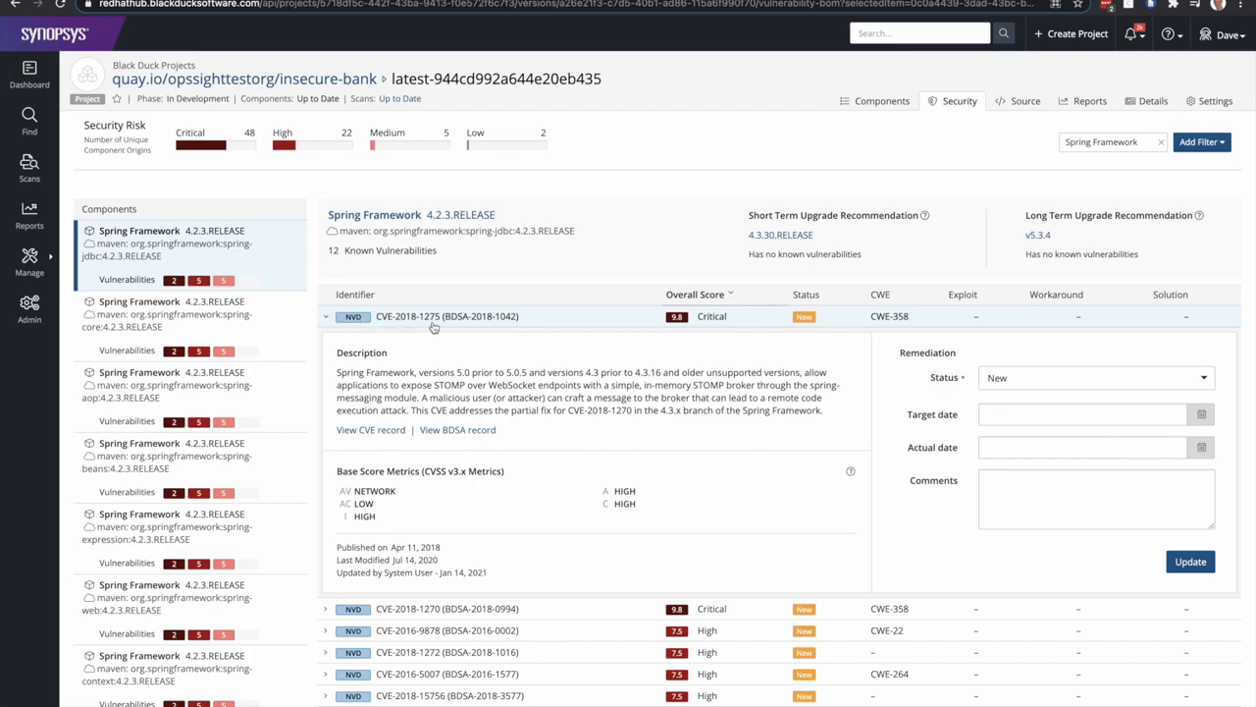
mouse_move(478, 333)
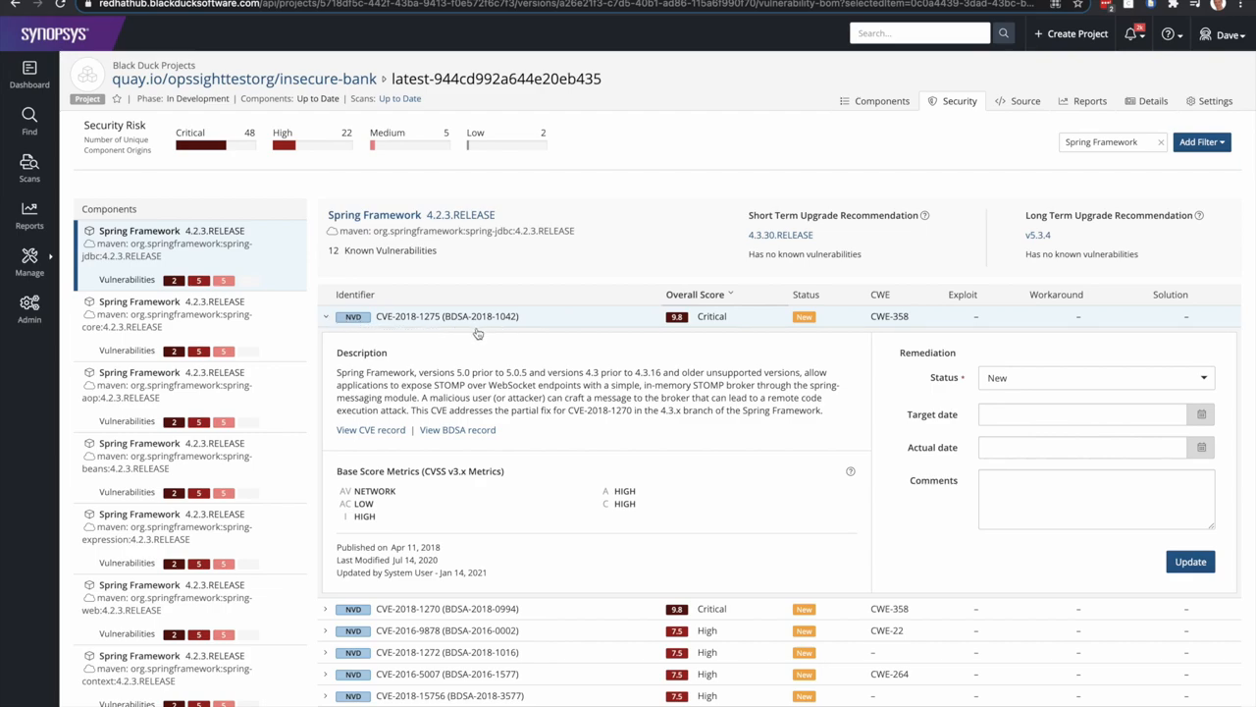
mouse_move(486, 340)
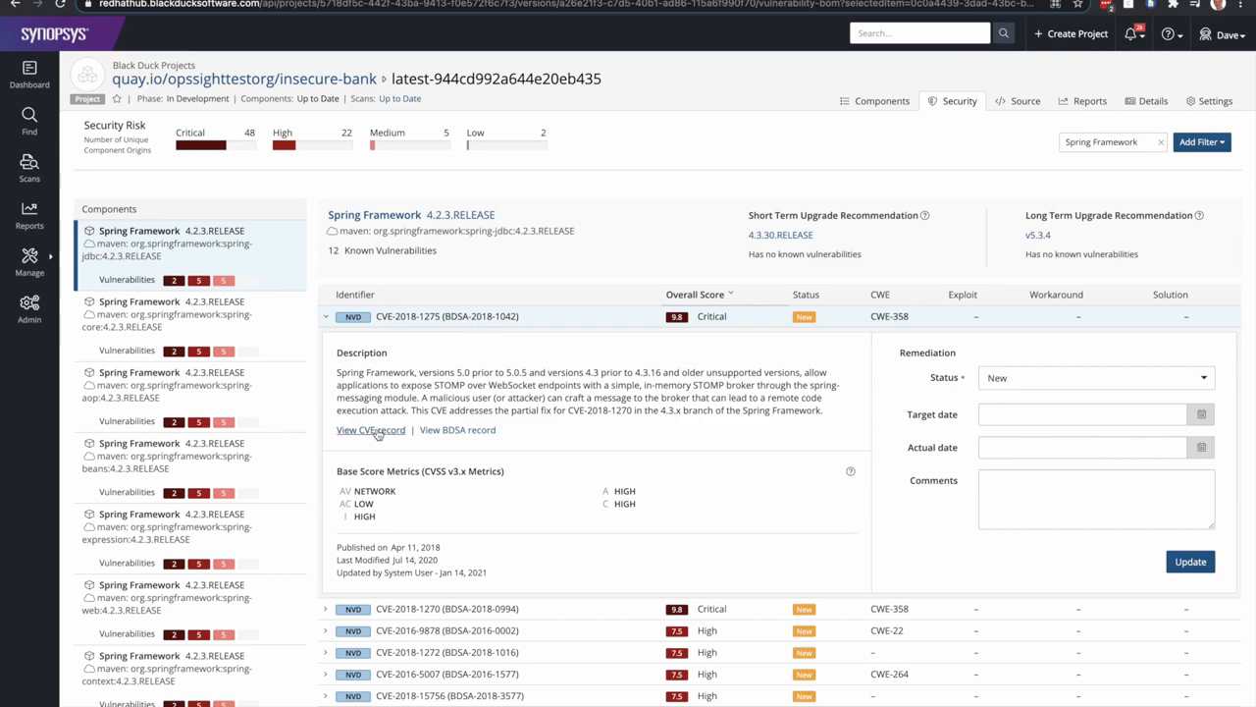
View the CVE-2018-1275 NVD record with its 9.8 CVSS score
left_click(371, 430)
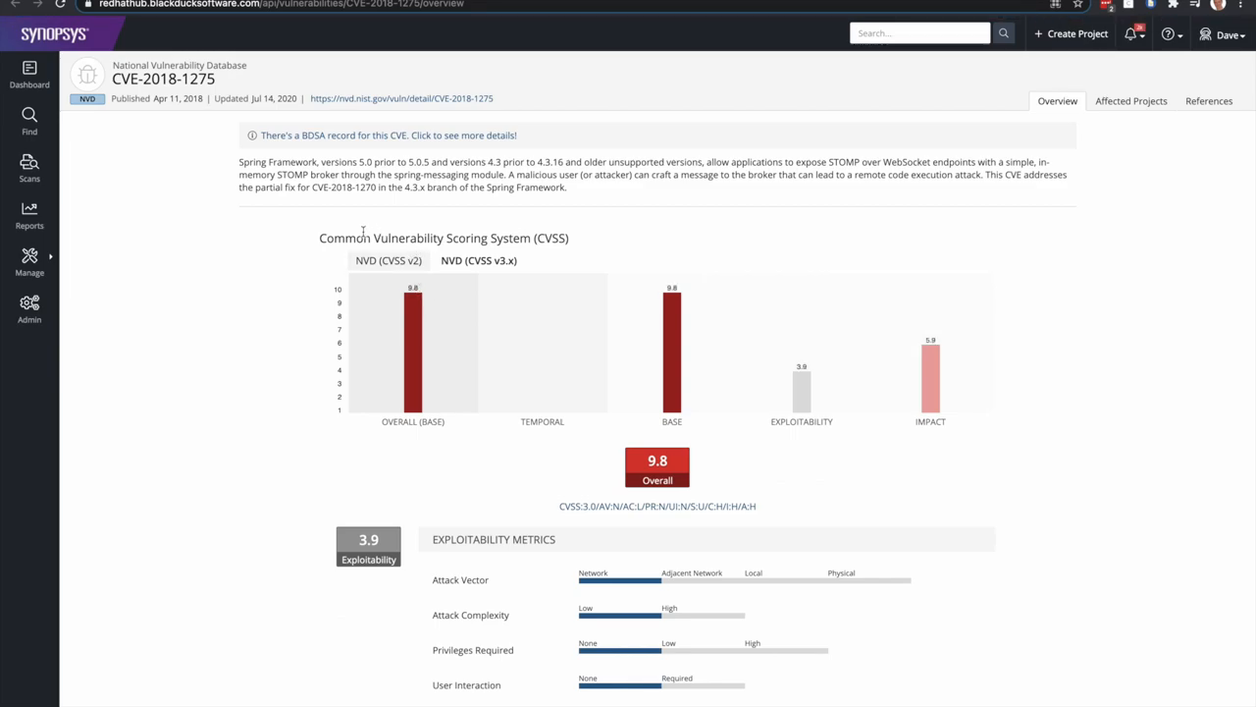
mouse_move(255, 240)
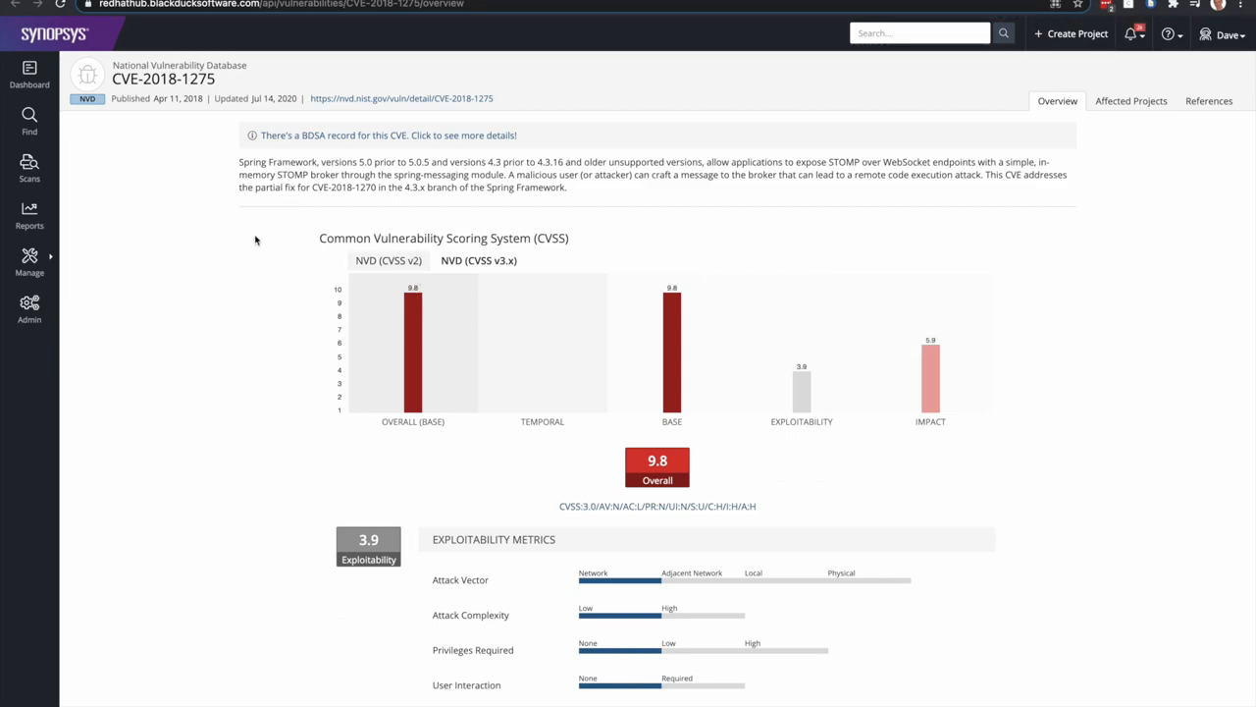
mouse_move(224, 231)
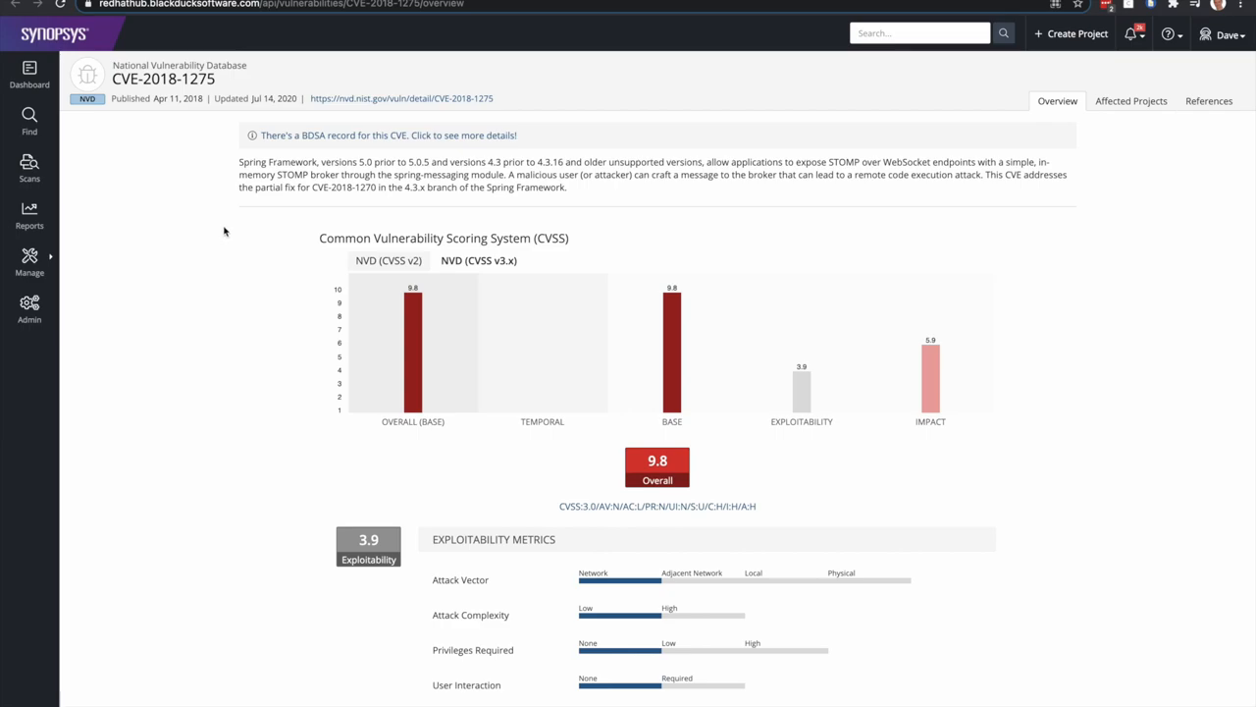
mouse_move(235, 264)
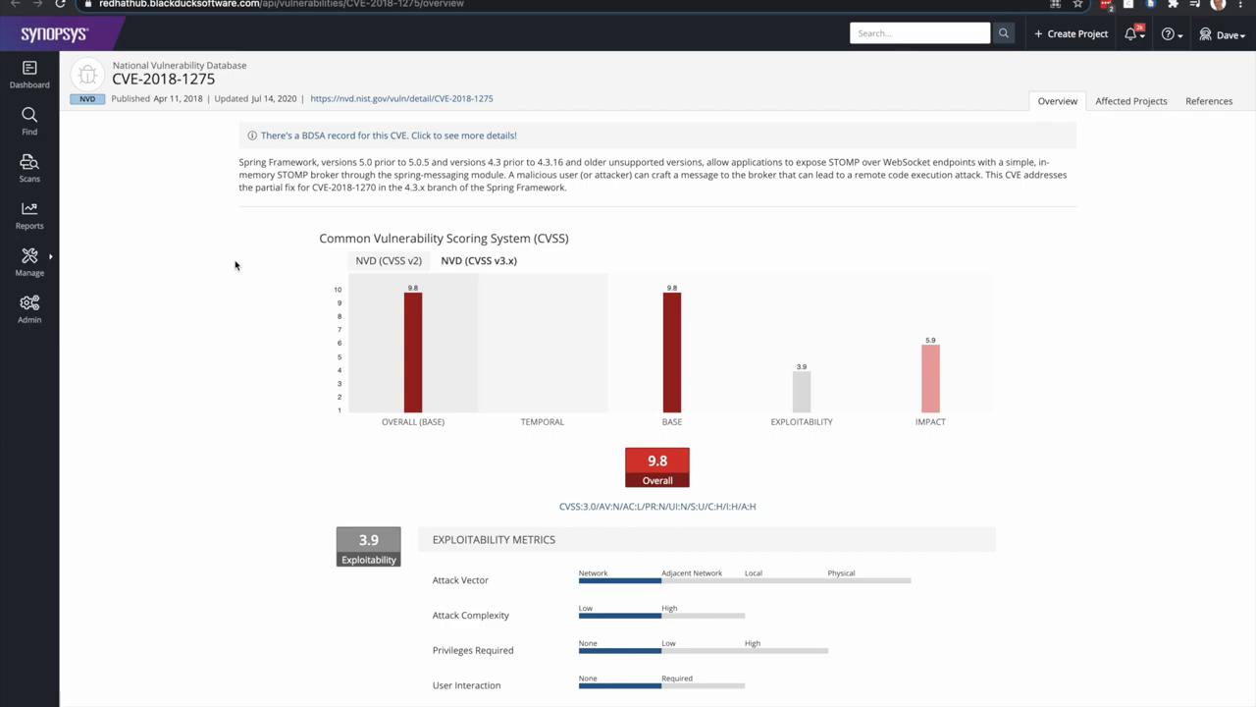
mouse_move(262, 159)
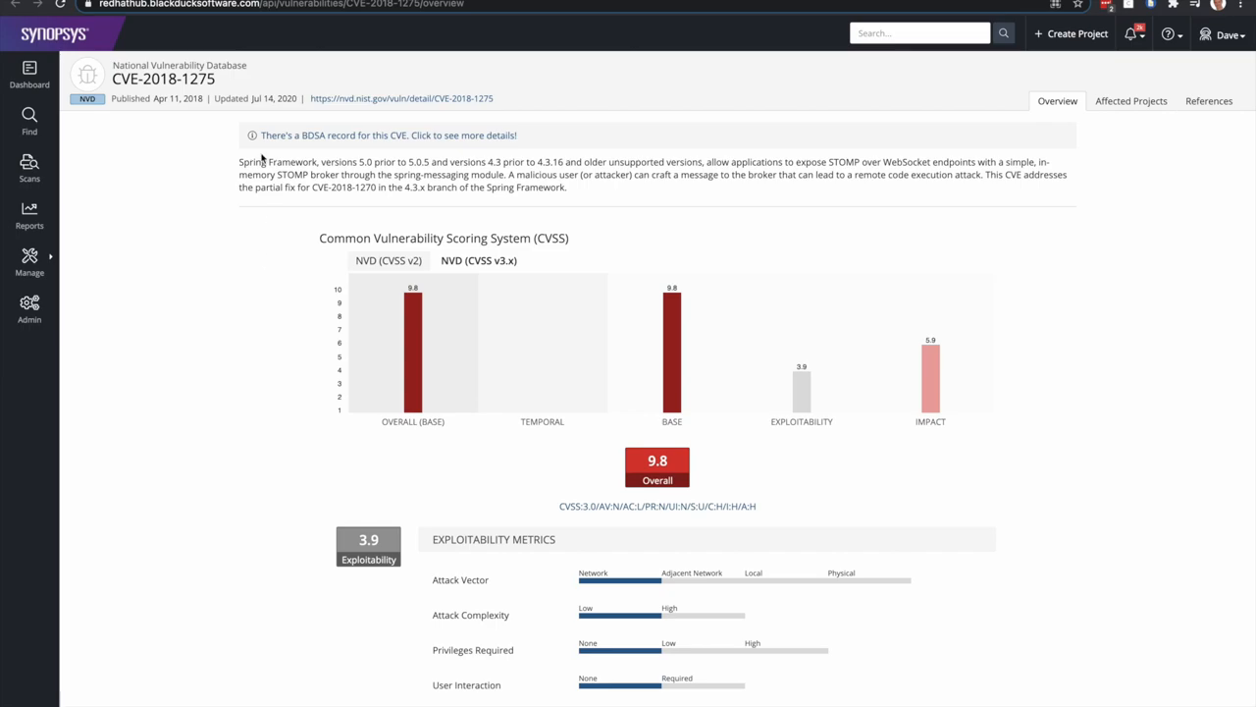
mouse_move(314, 135)
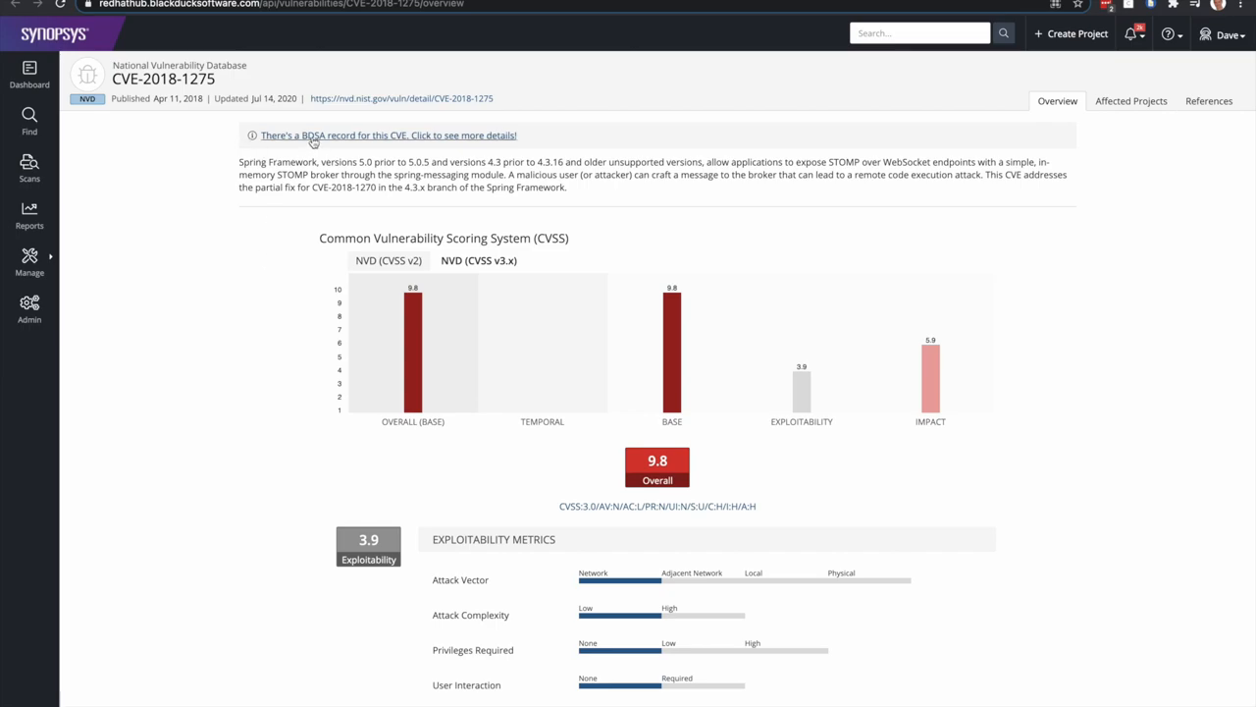
Read through the BDSA-2018-1042 advisory and its Technical tab
left_click(387, 134)
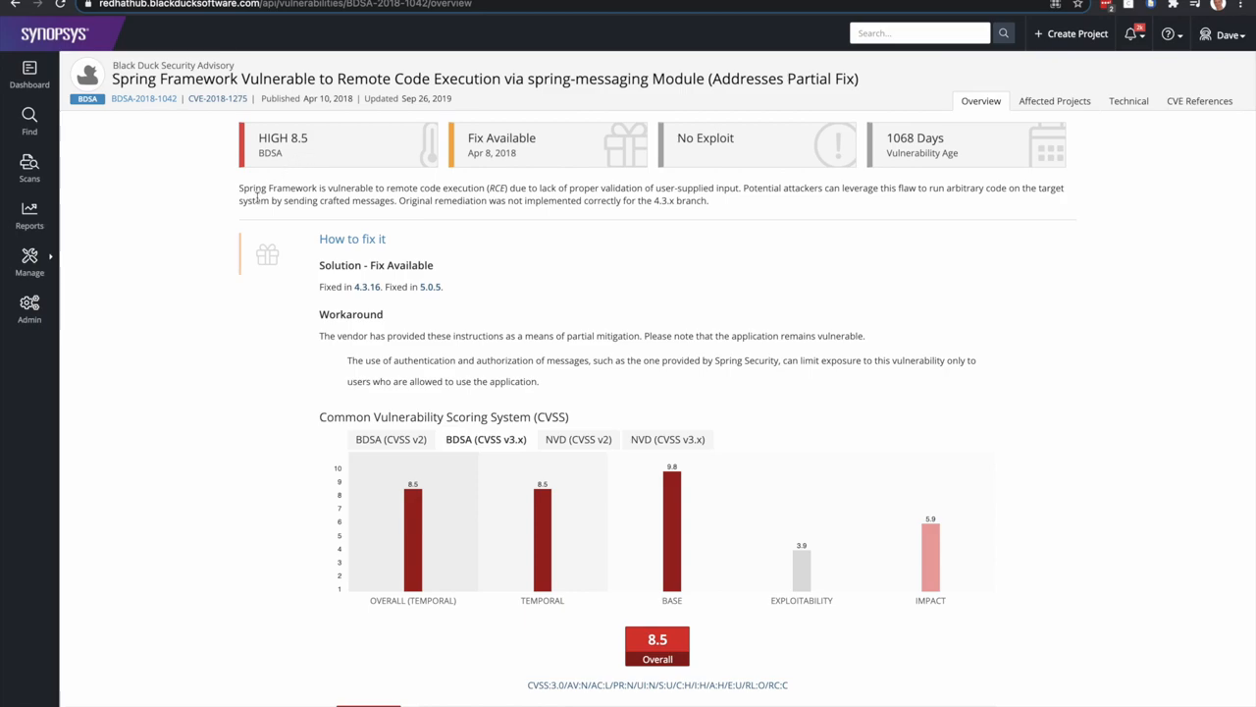
mouse_move(239, 226)
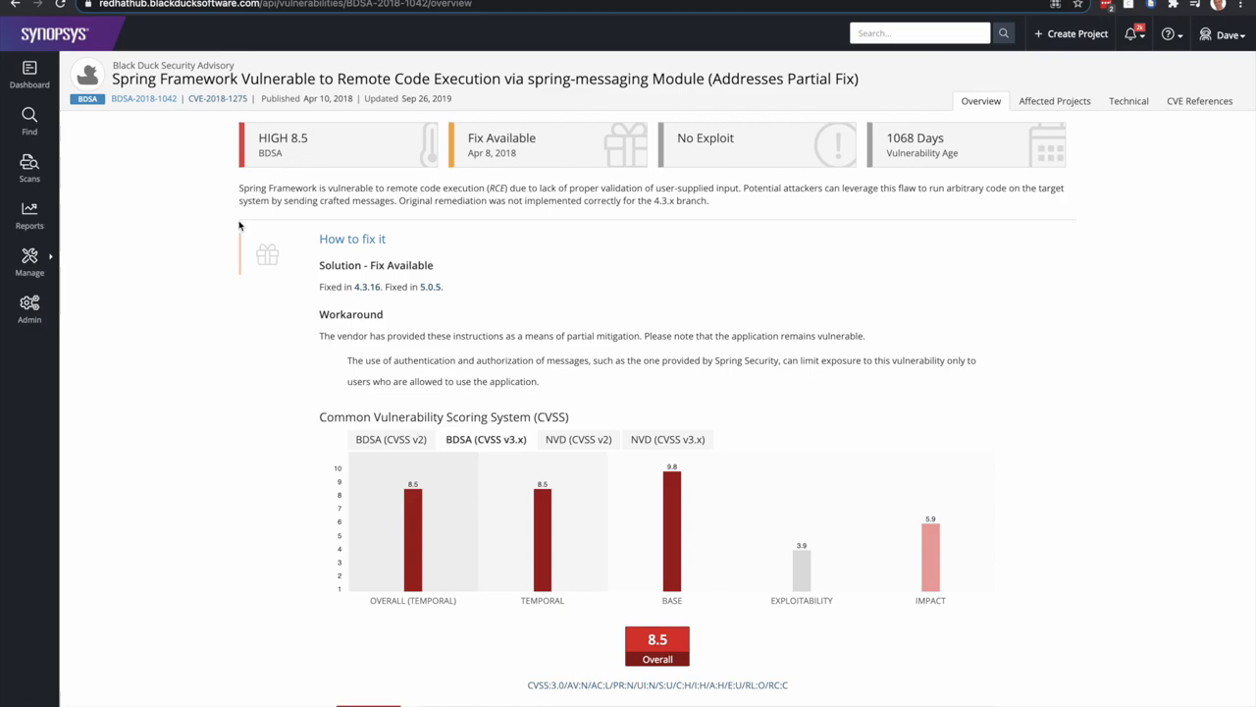
mouse_move(307, 278)
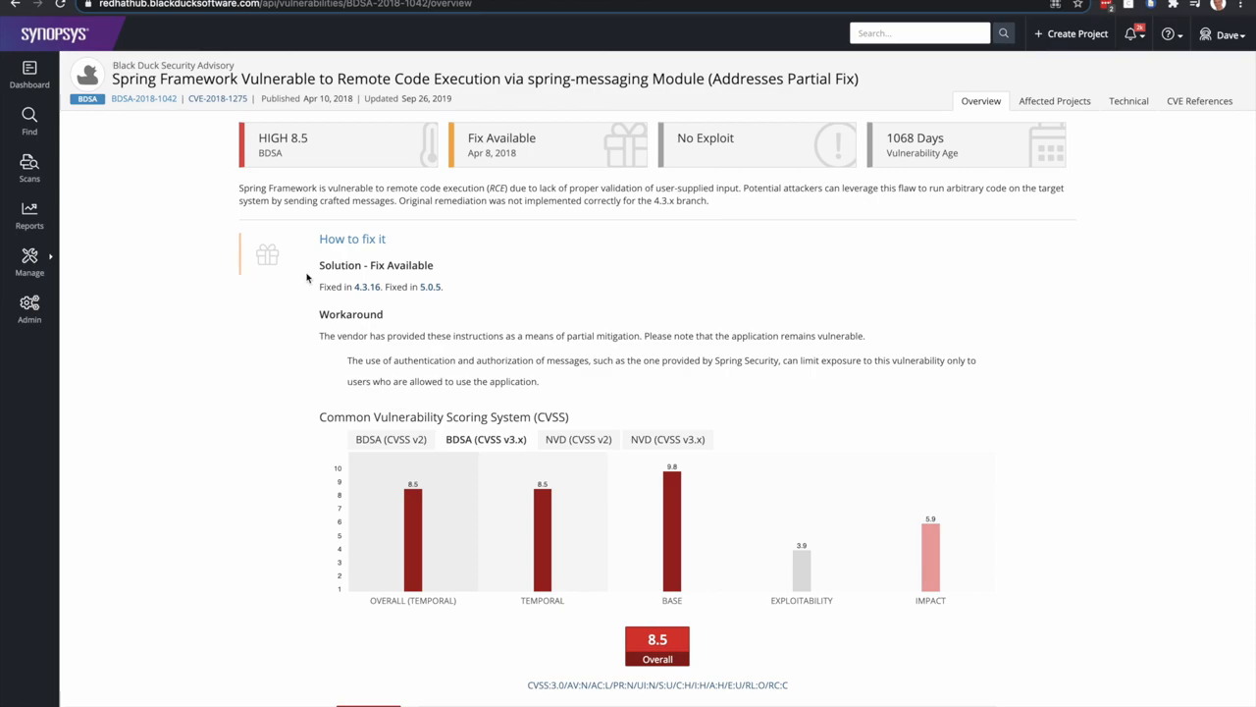
mouse_move(292, 314)
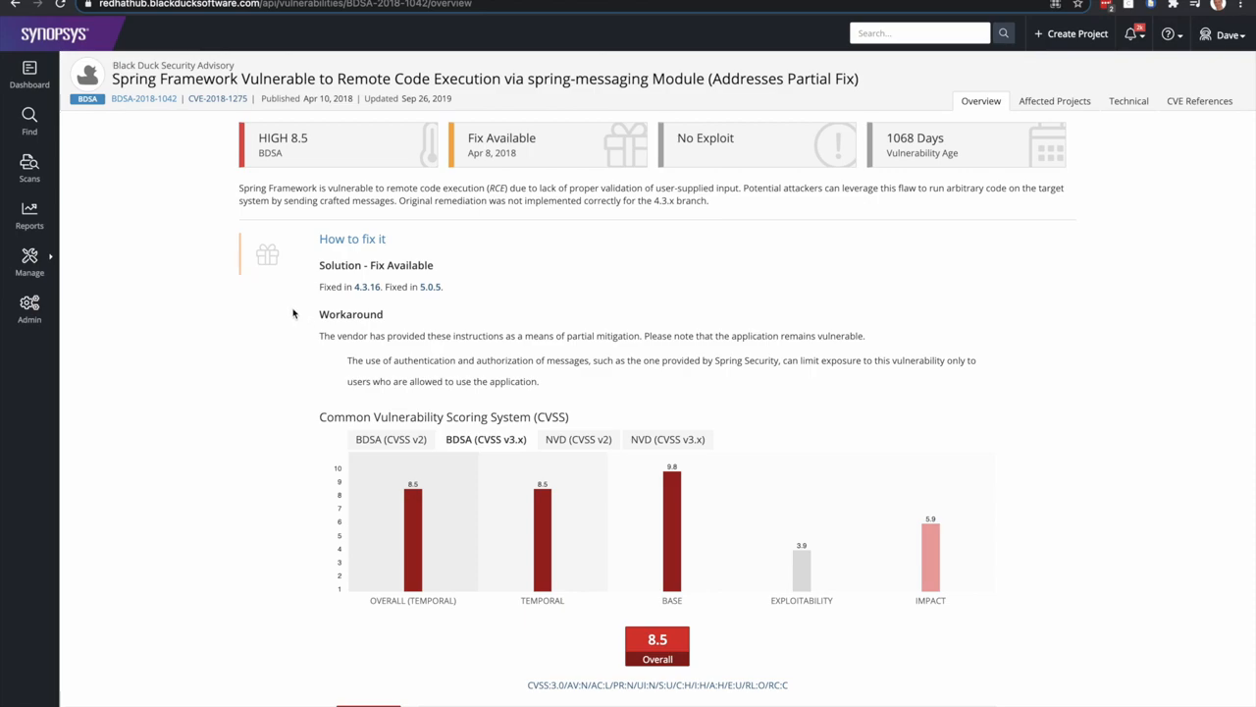
scroll("down", 3)
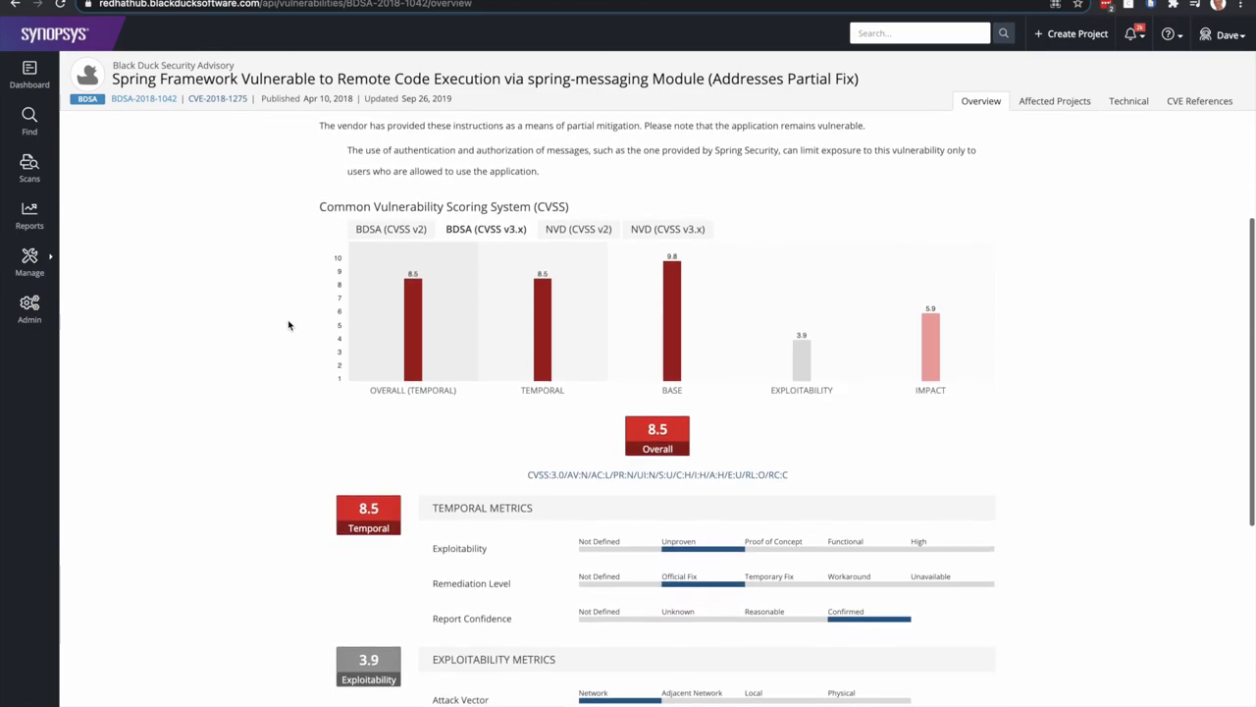
scroll("down", 3)
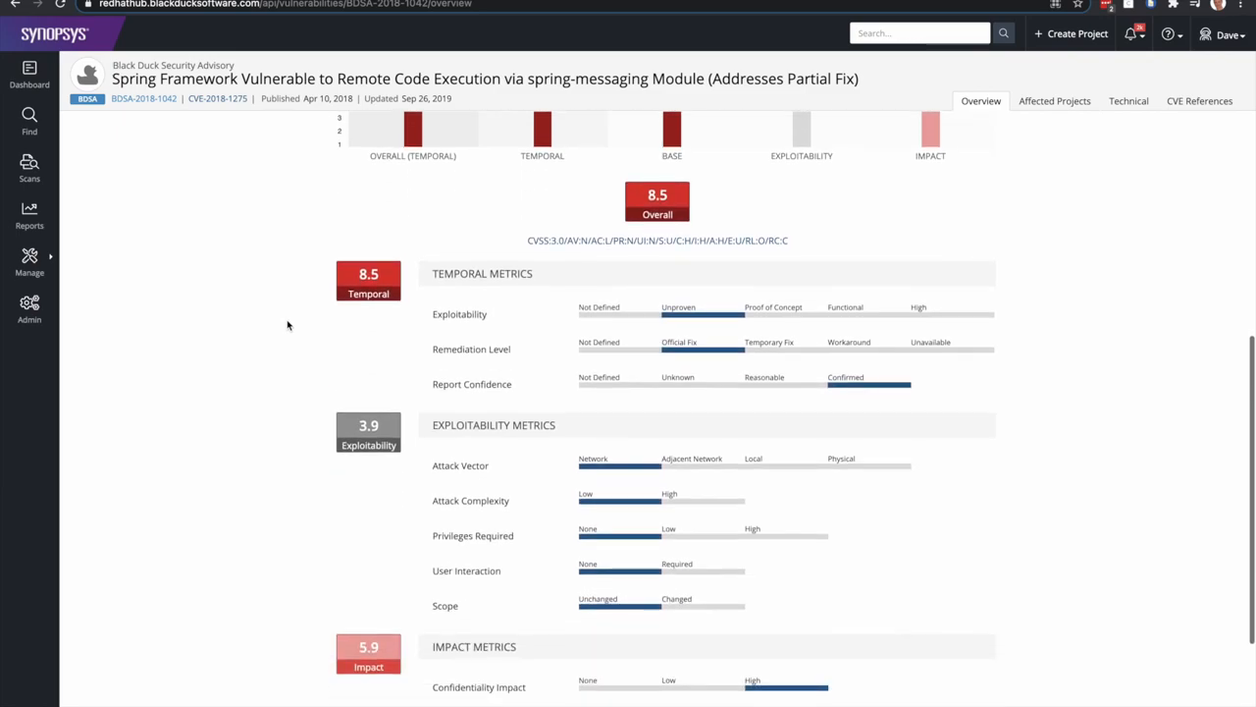
mouse_move(1128, 100)
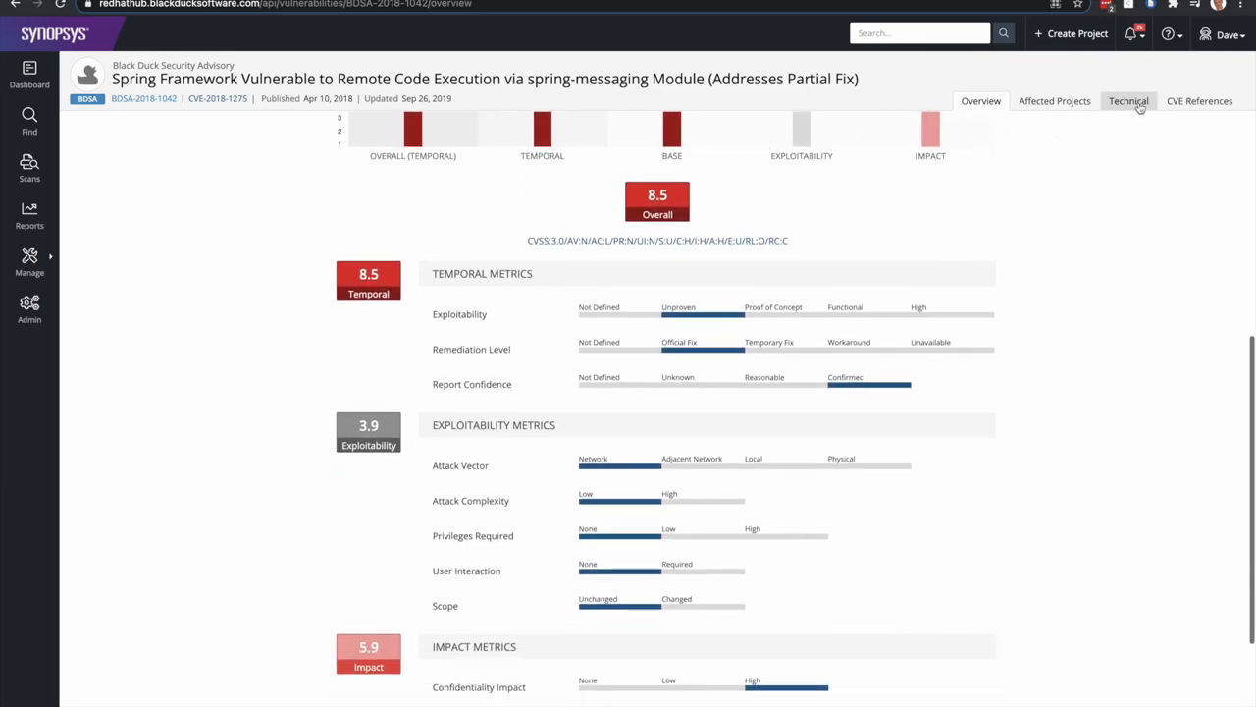
left_click(1128, 100)
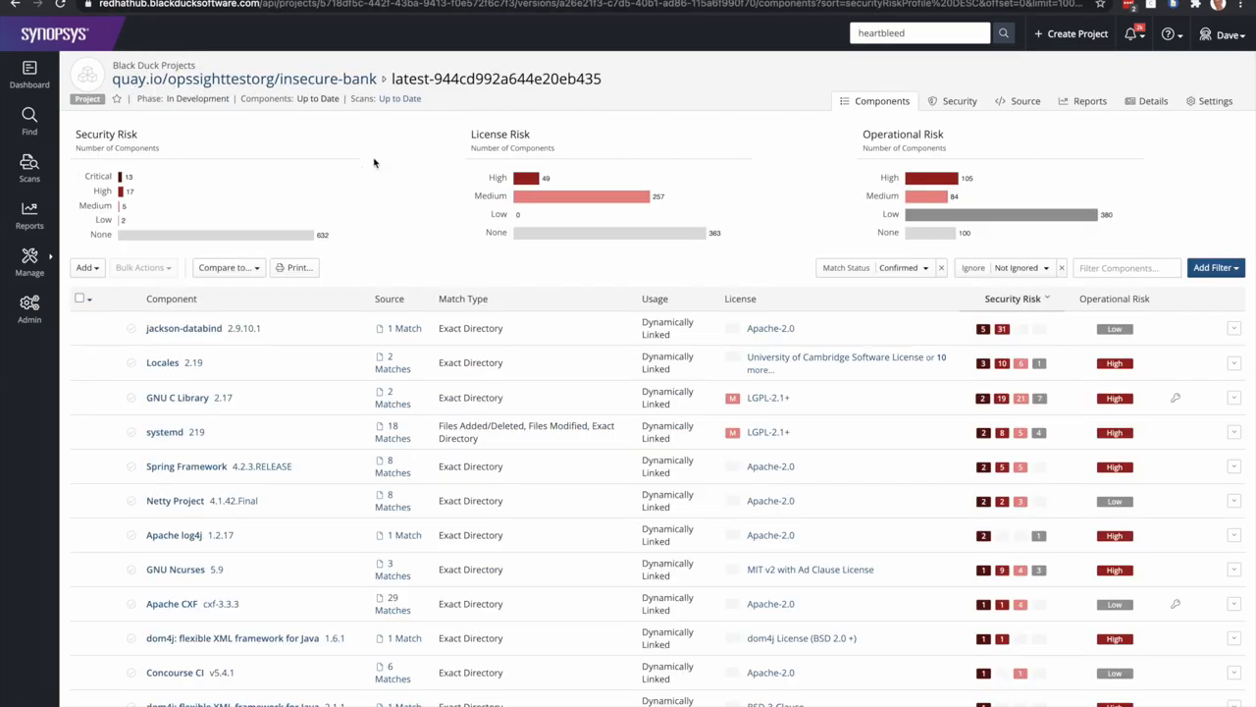
mouse_move(382, 195)
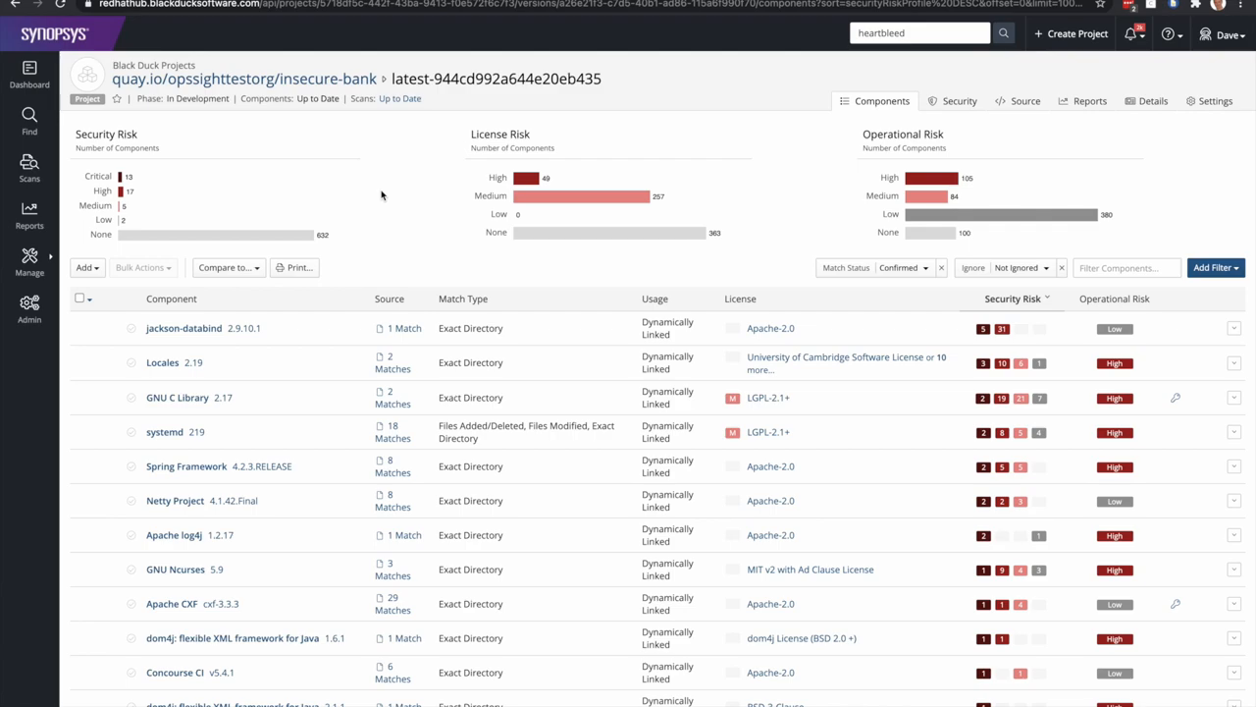
mouse_move(344, 162)
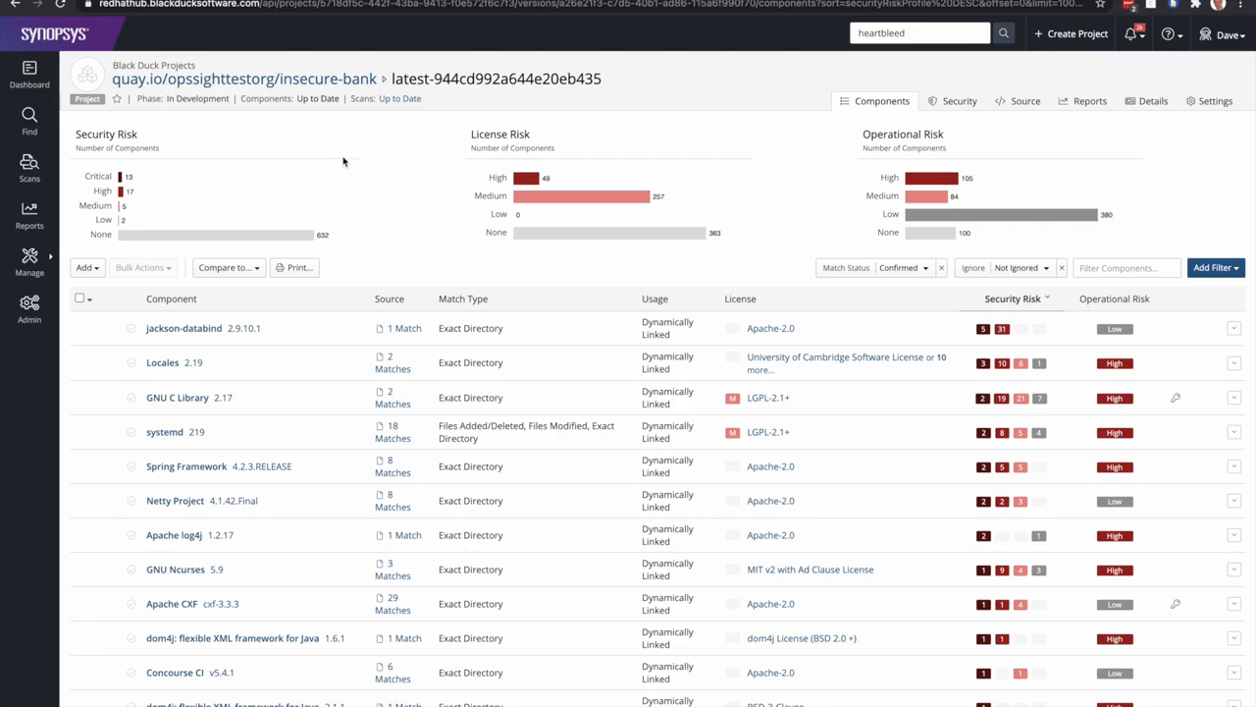
mouse_move(204, 199)
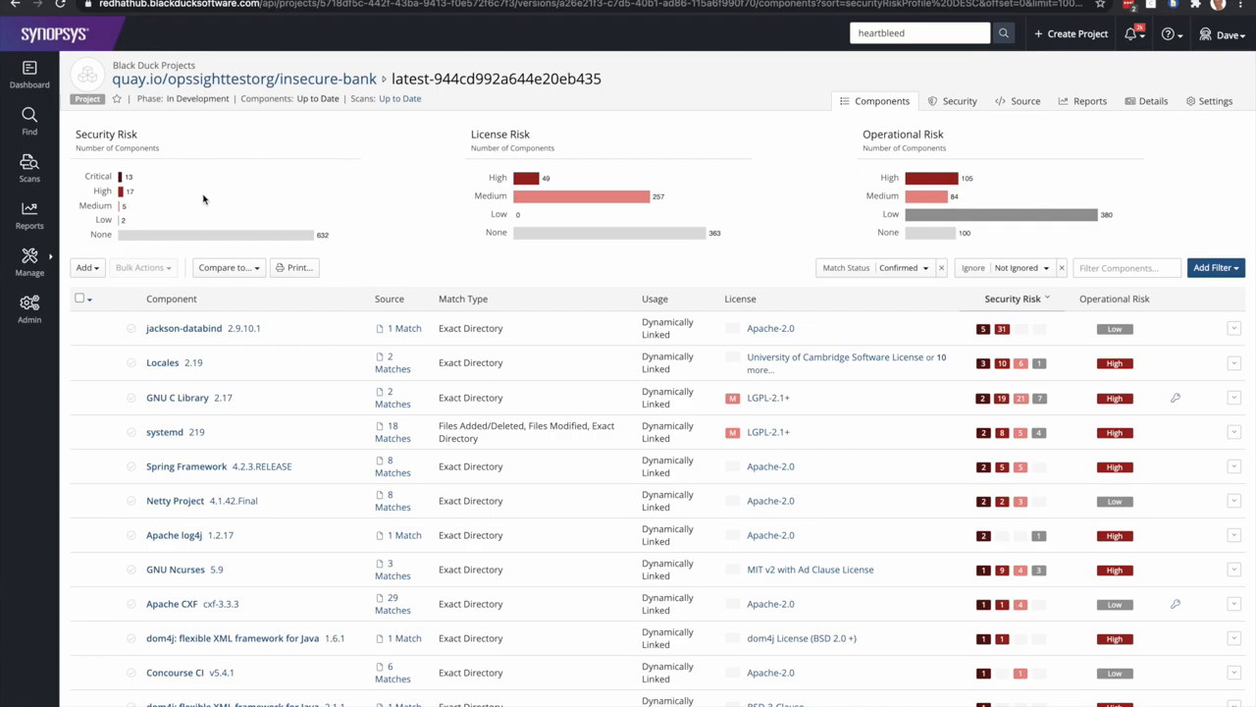
mouse_move(523, 195)
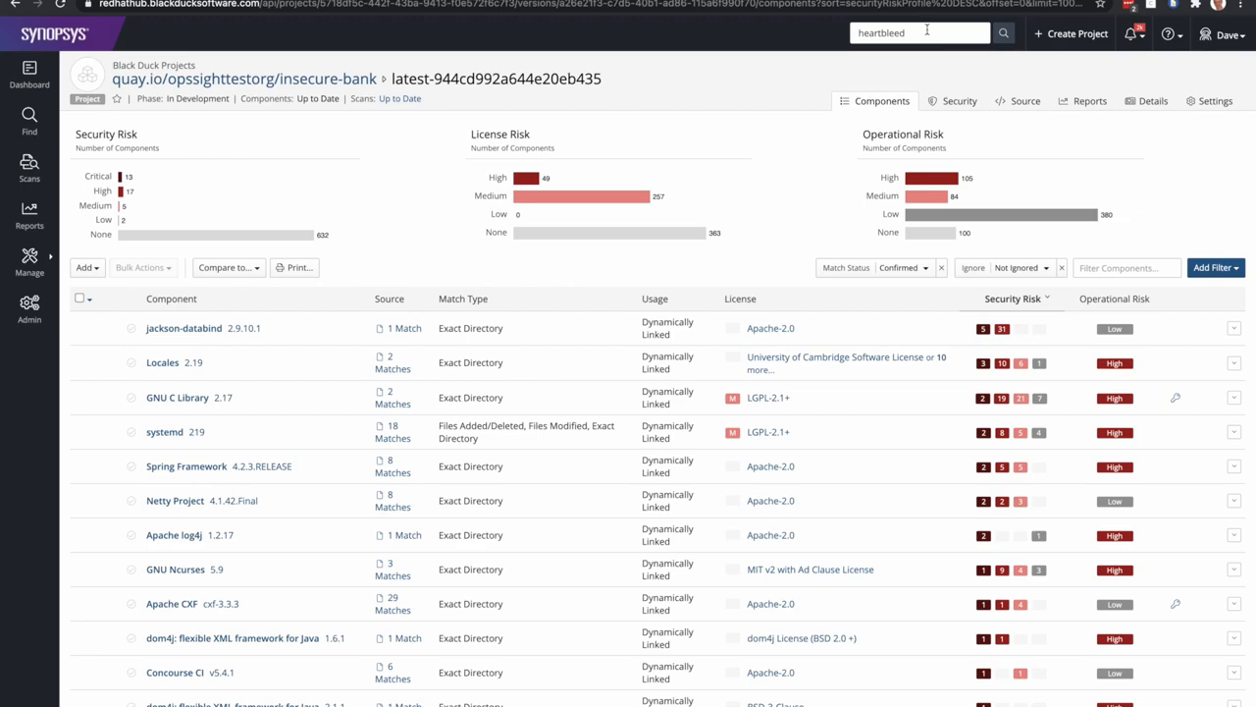
Rerun the recent 'heartbleed' search, filter to vulnerabilities, and open CVE-2014-0160
left_click(918, 32)
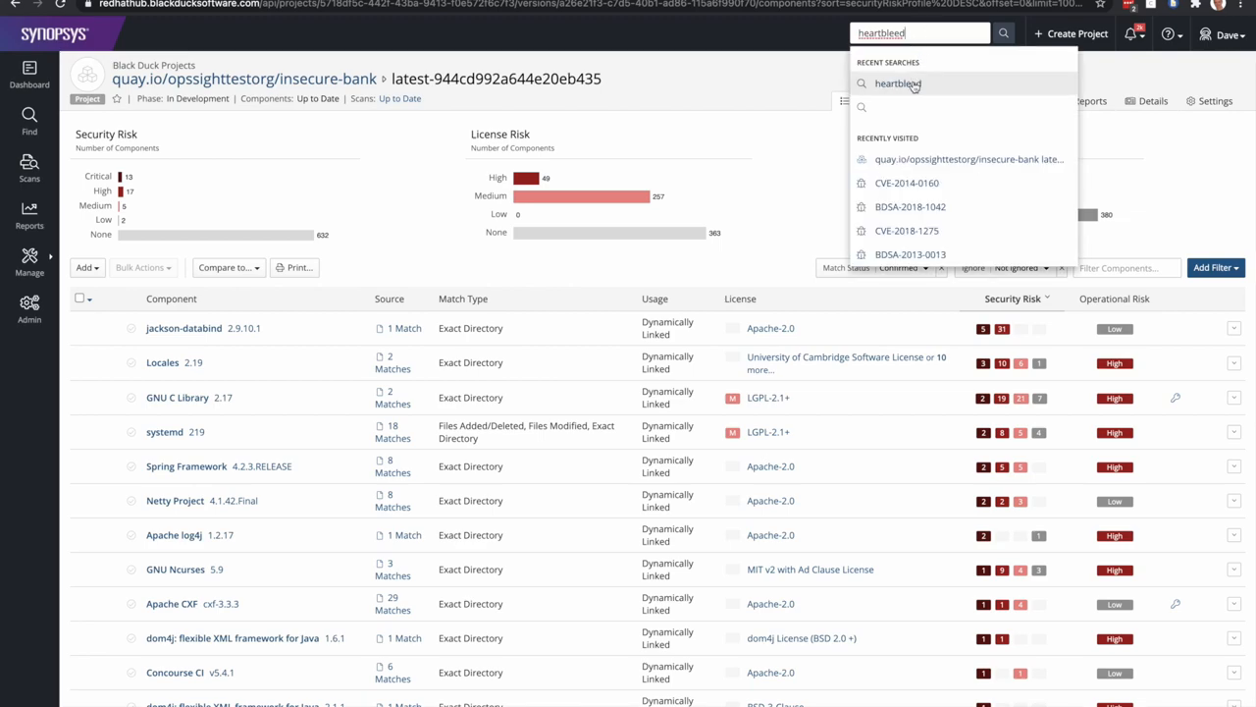
left_click(897, 83)
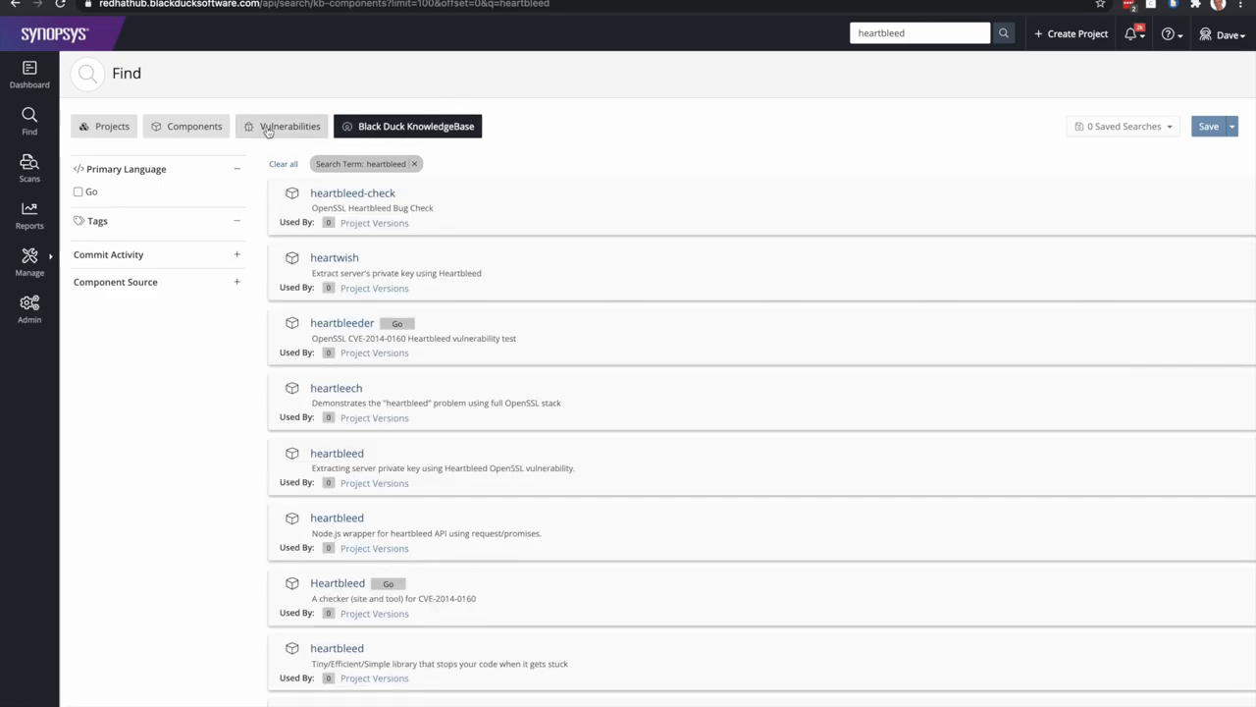
left_click(282, 126)
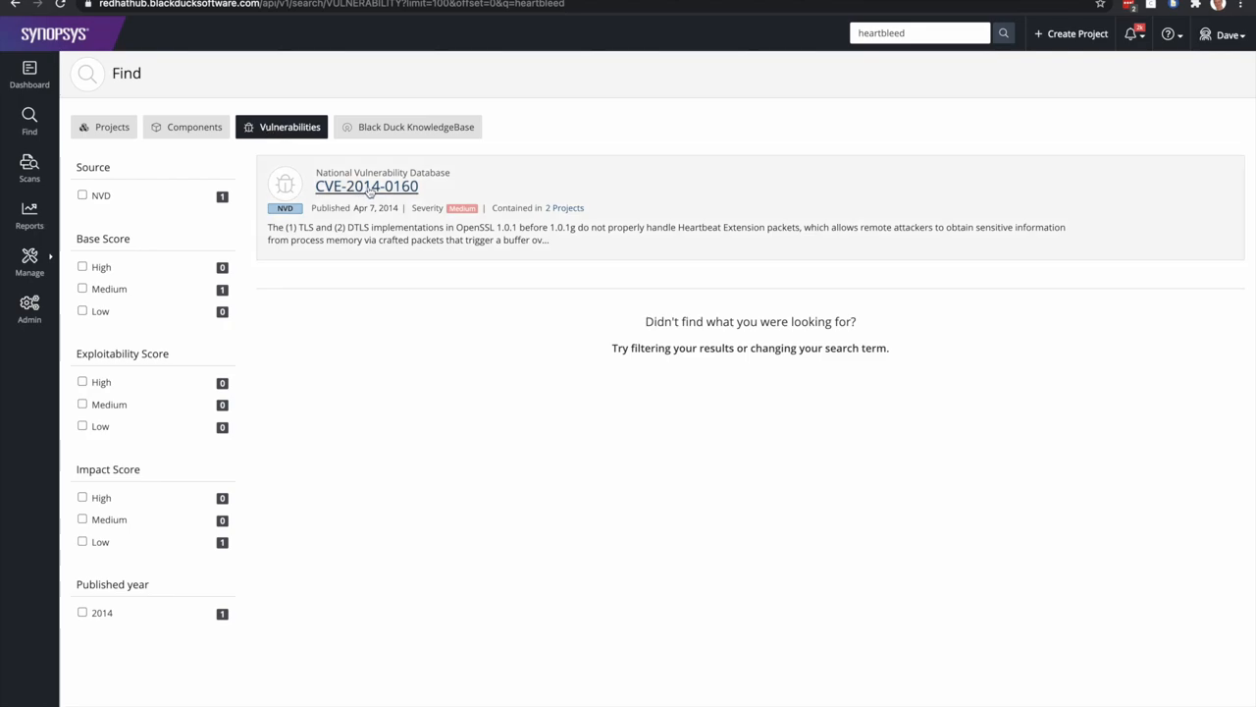
mouse_move(373, 194)
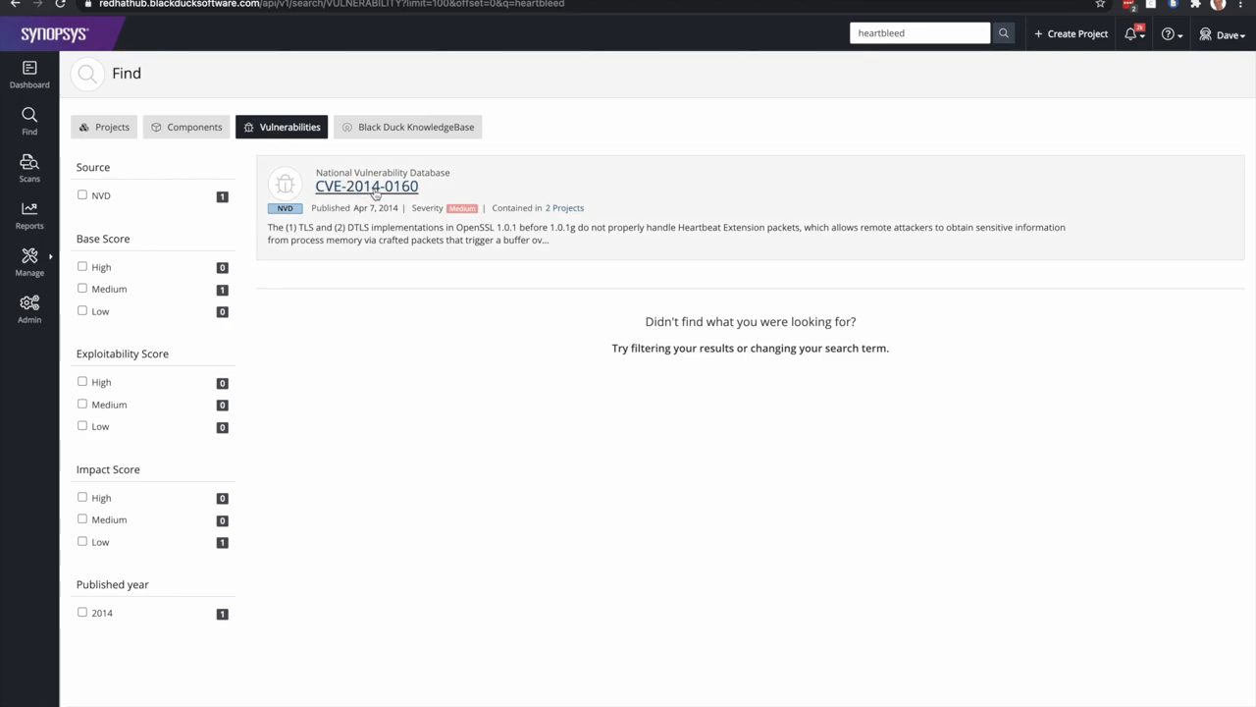
left_click(366, 185)
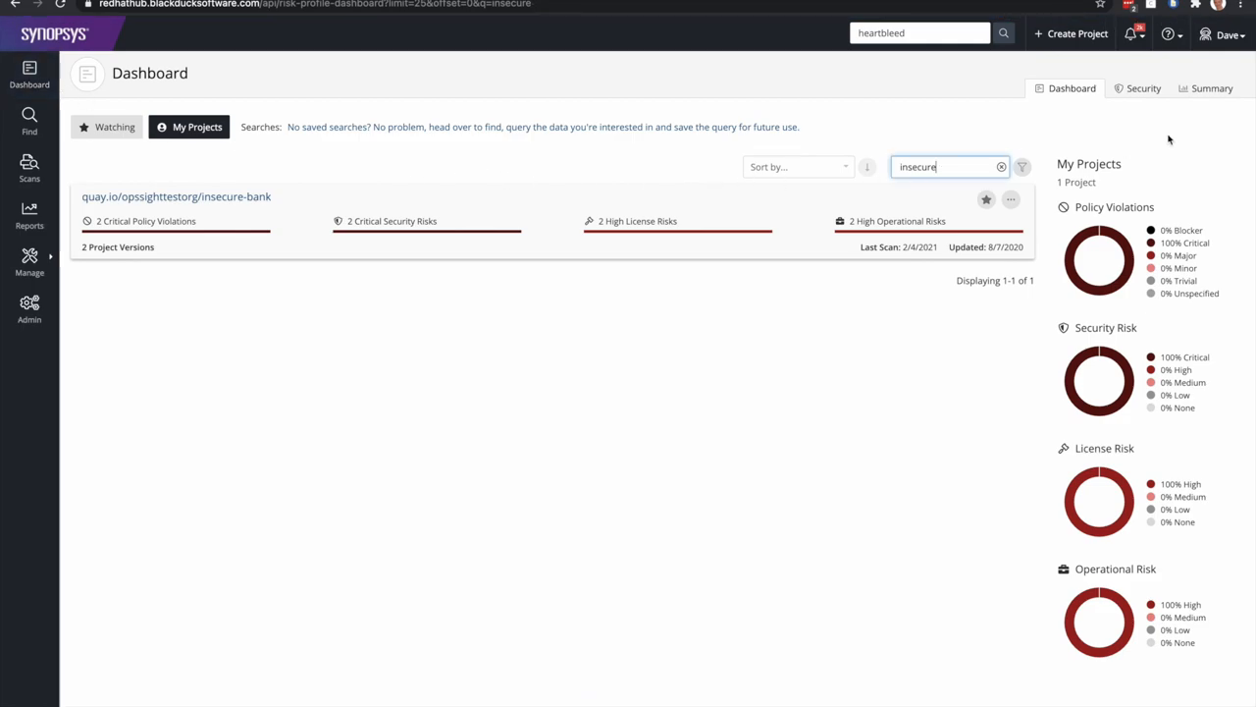
Show the dashboard's Summary tab with policy violations and security risk totals
left_click(1212, 88)
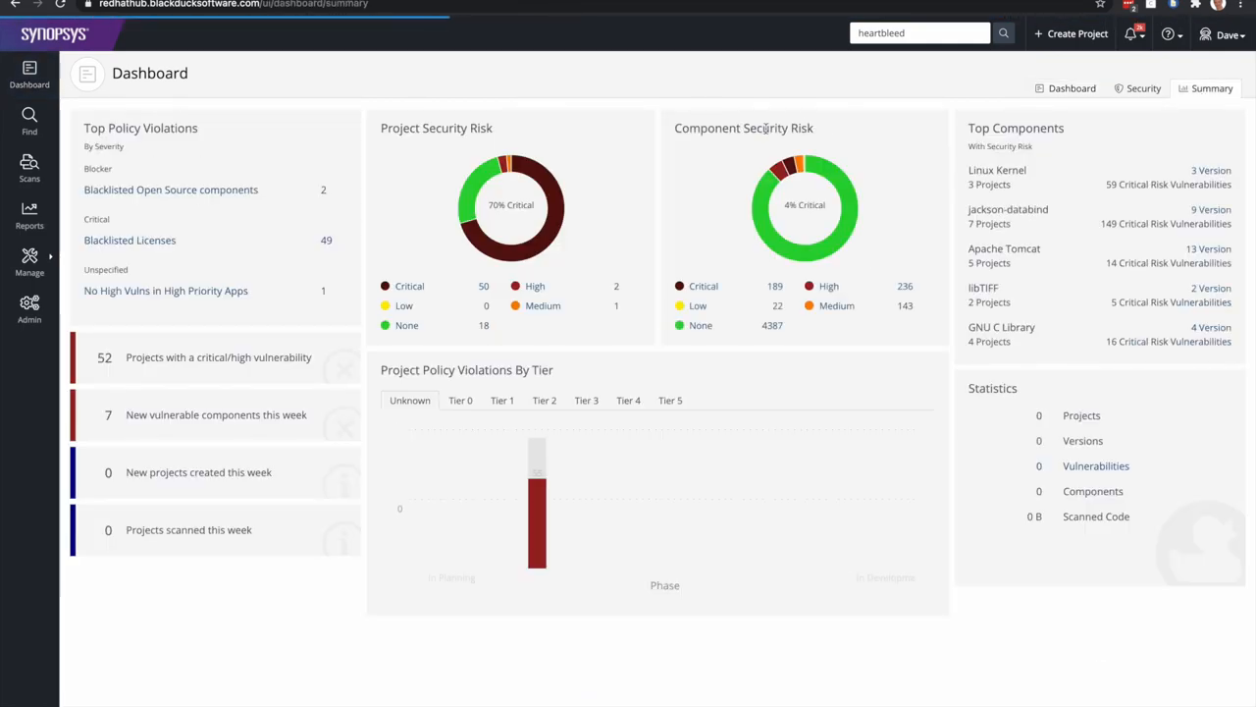